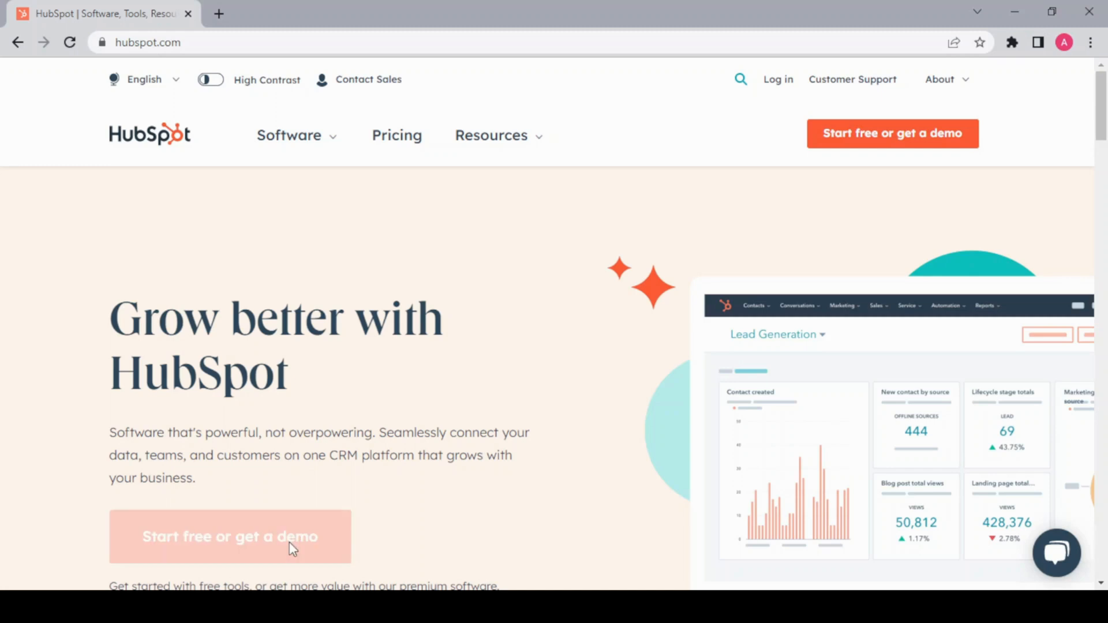
Start a free HubSpot account and continue with the signed-in Google account.
left_click(230, 536)
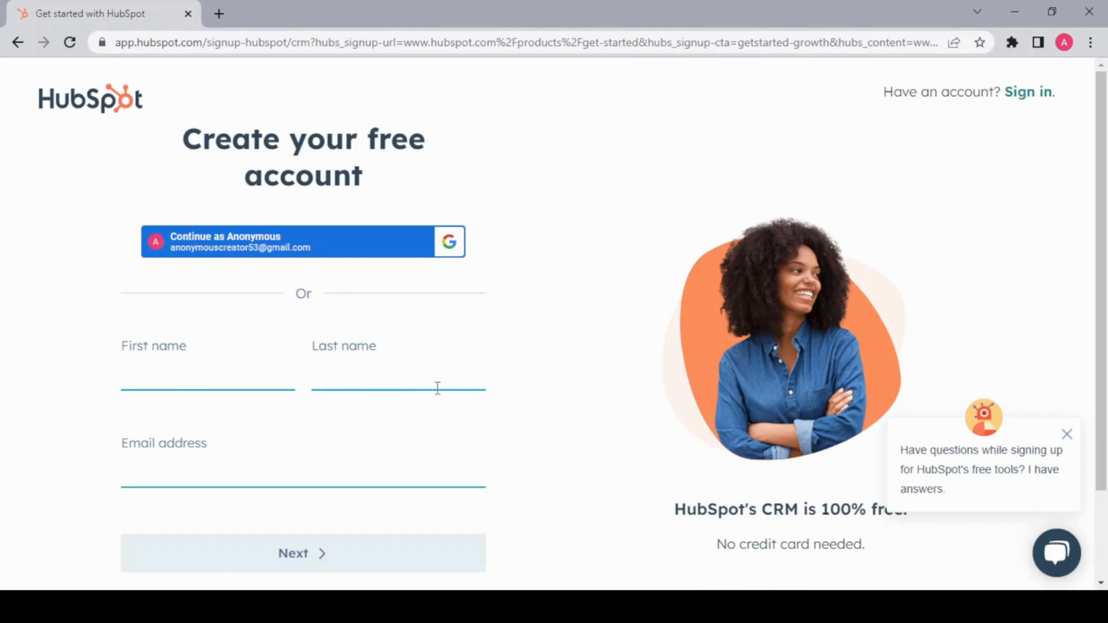
mouse_move(345, 458)
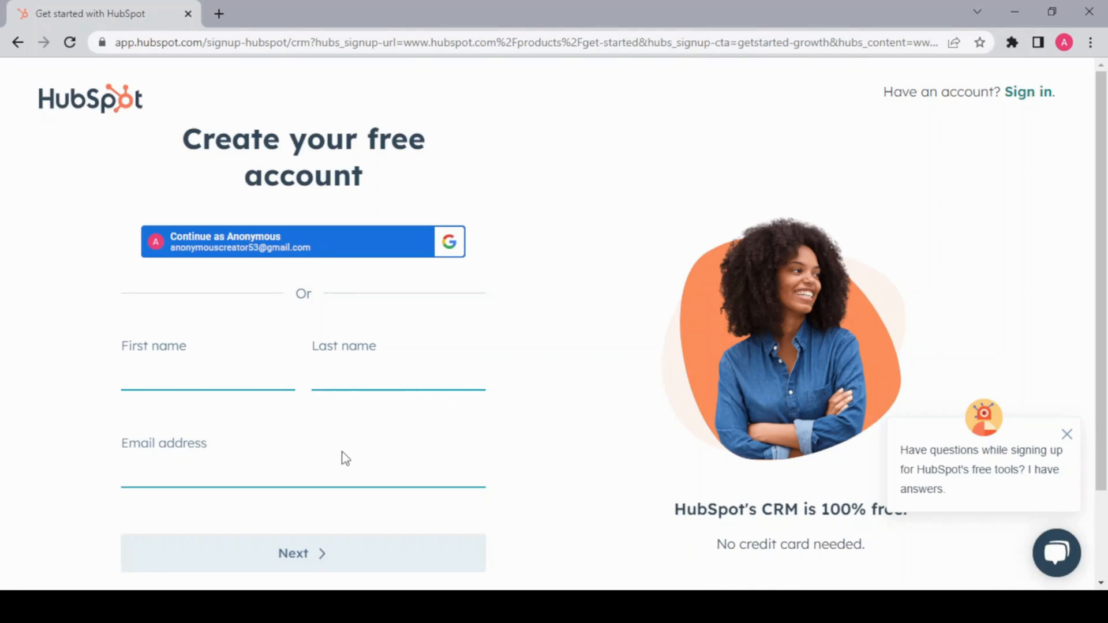
mouse_move(346, 252)
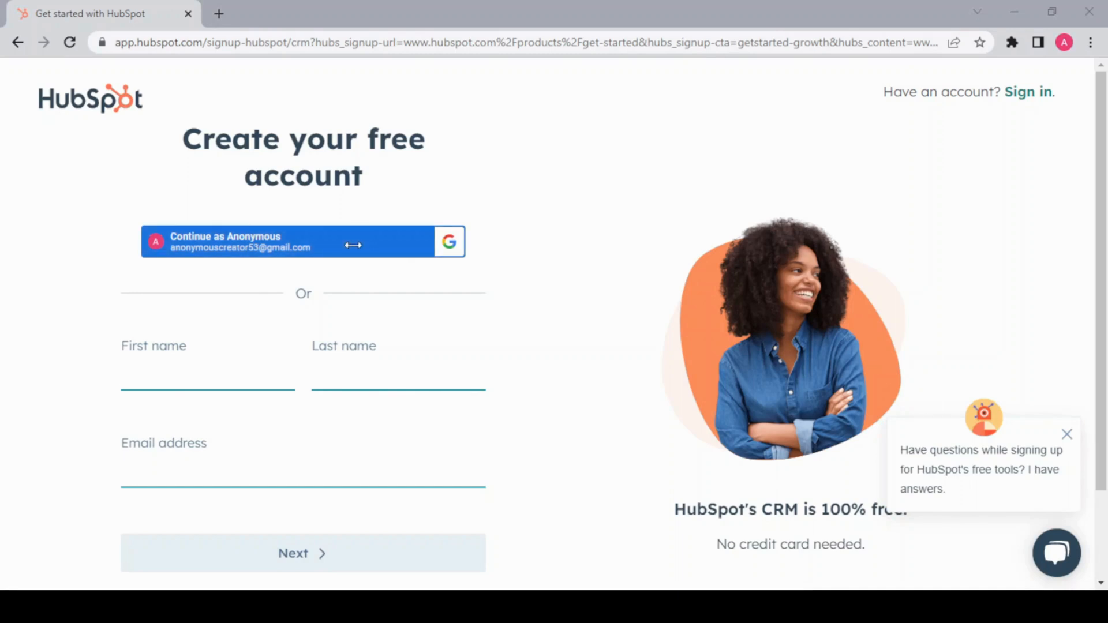
left_click(302, 241)
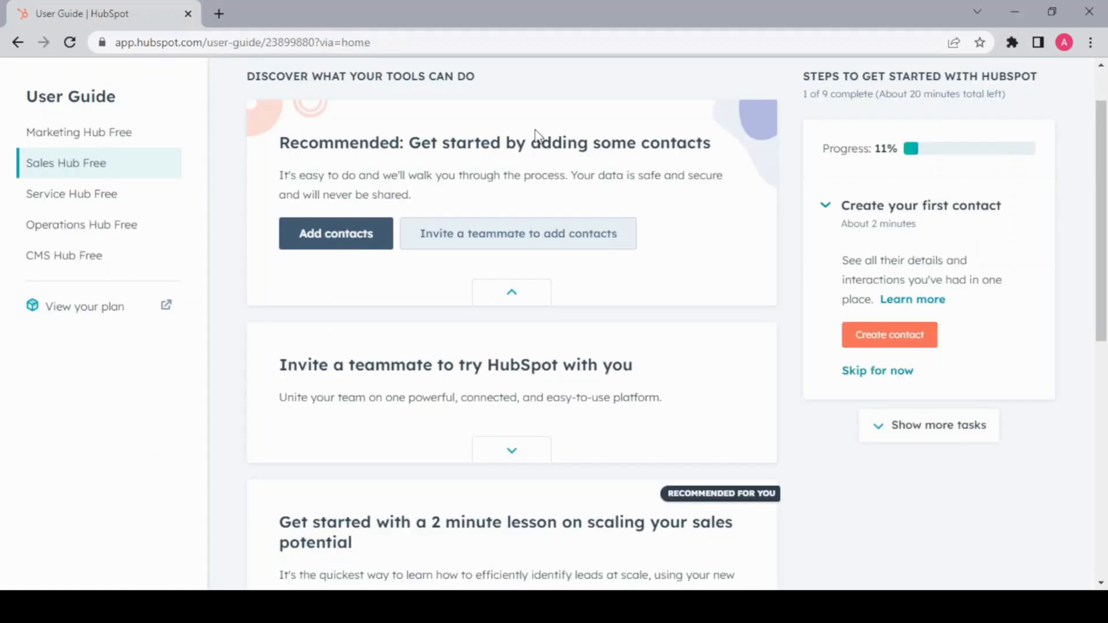
mouse_move(1055, 217)
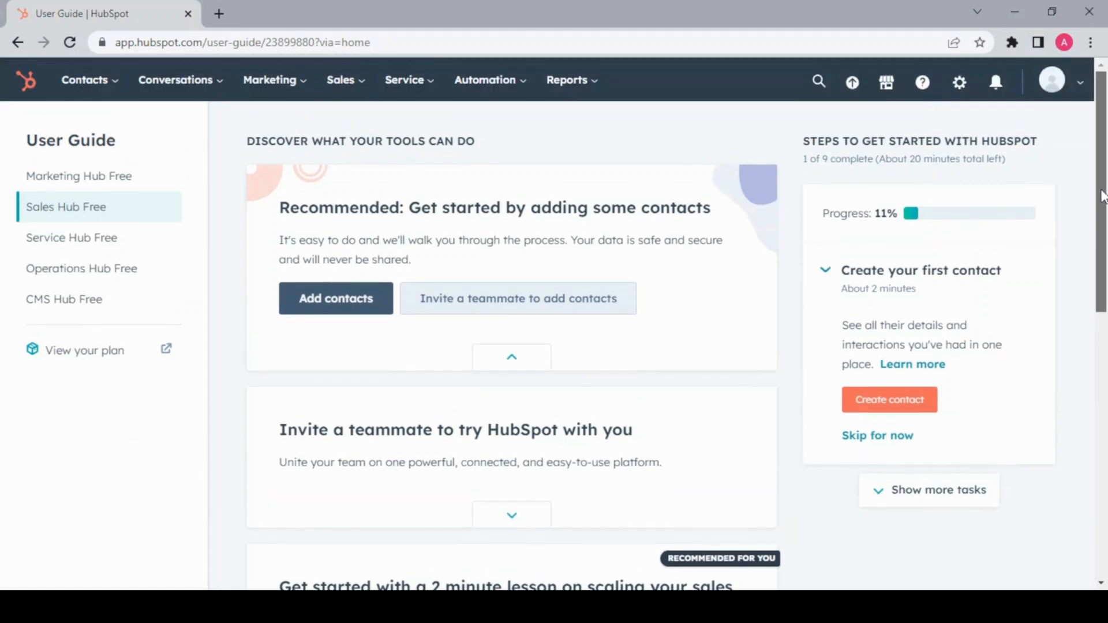
mouse_move(486, 219)
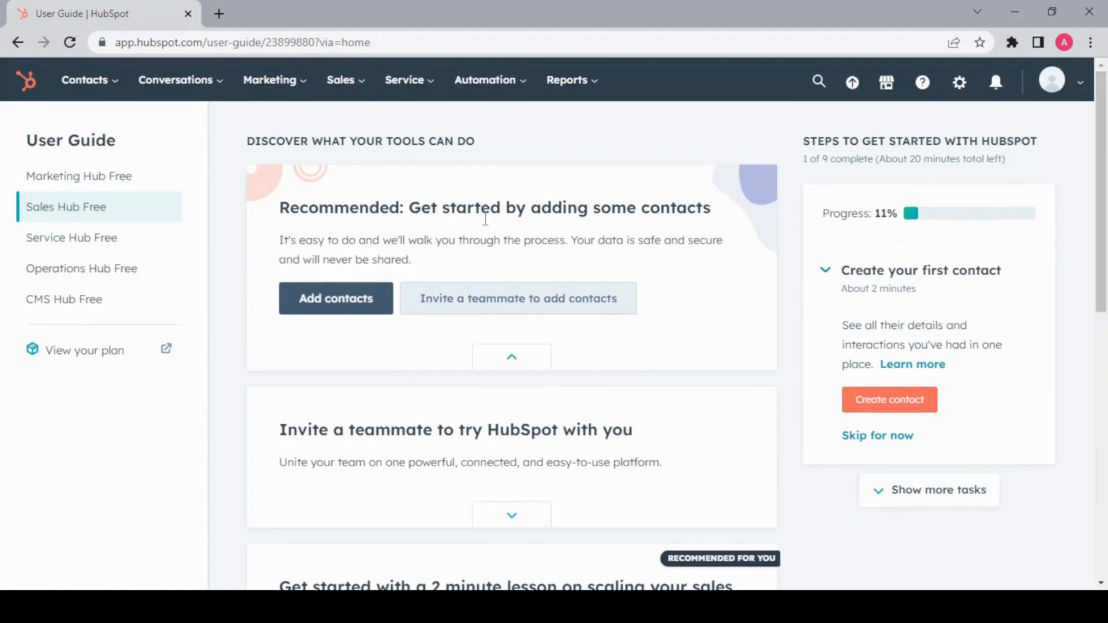
mouse_move(164, 99)
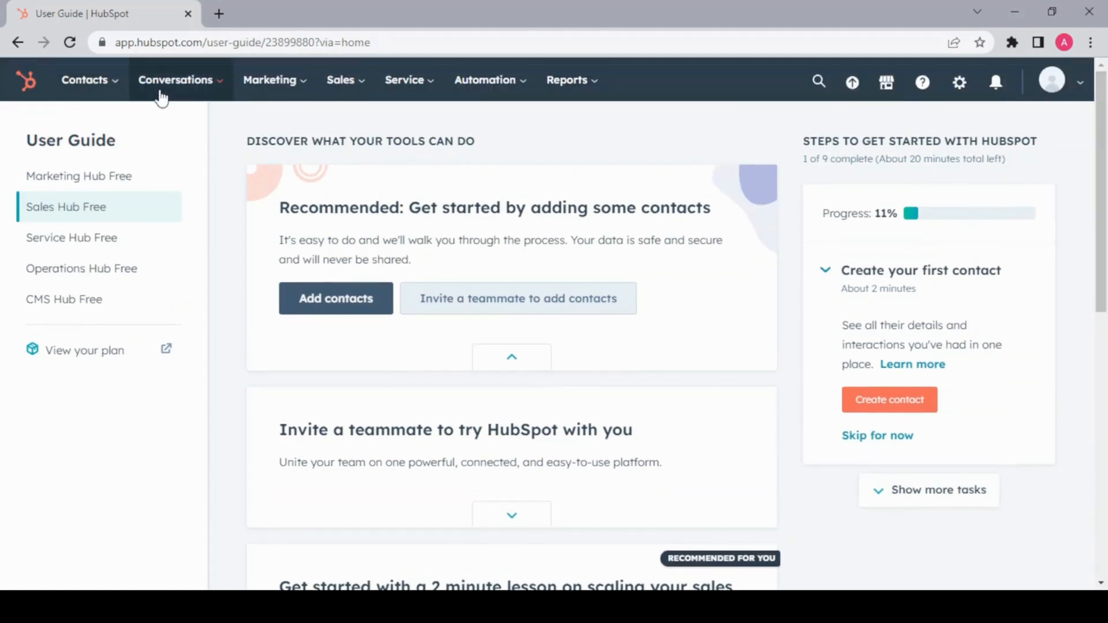
mouse_move(370, 97)
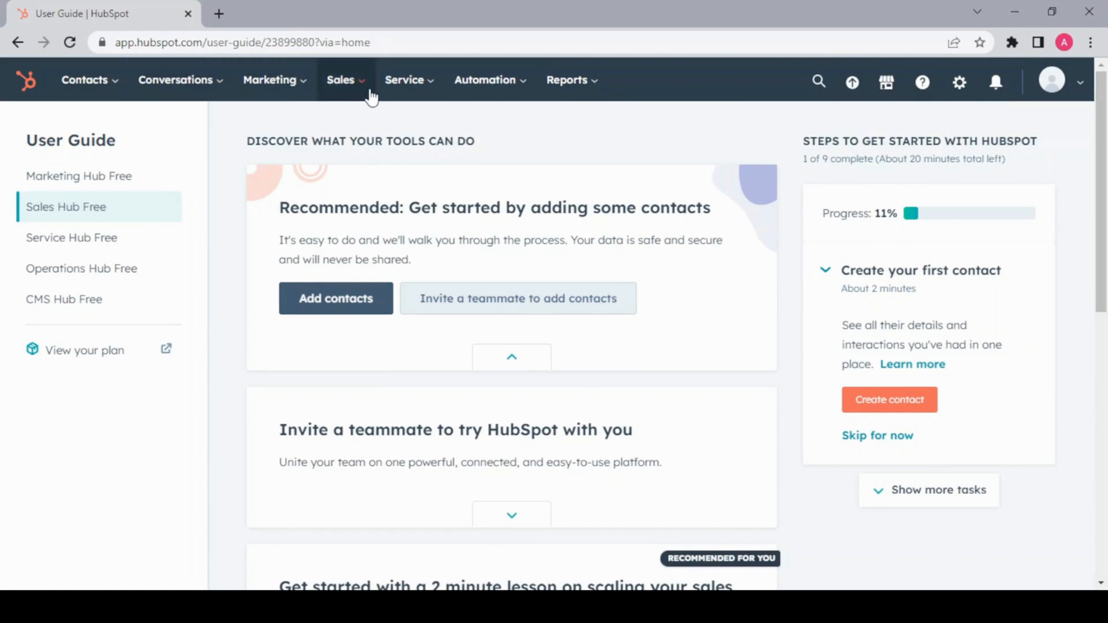
mouse_move(496, 94)
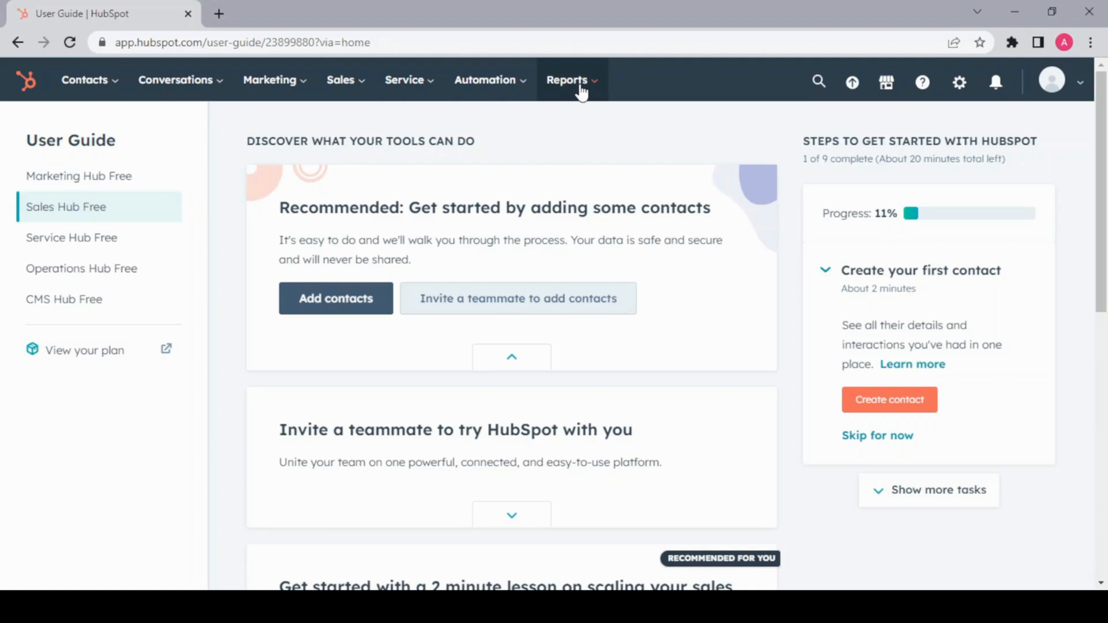
mouse_move(320, 85)
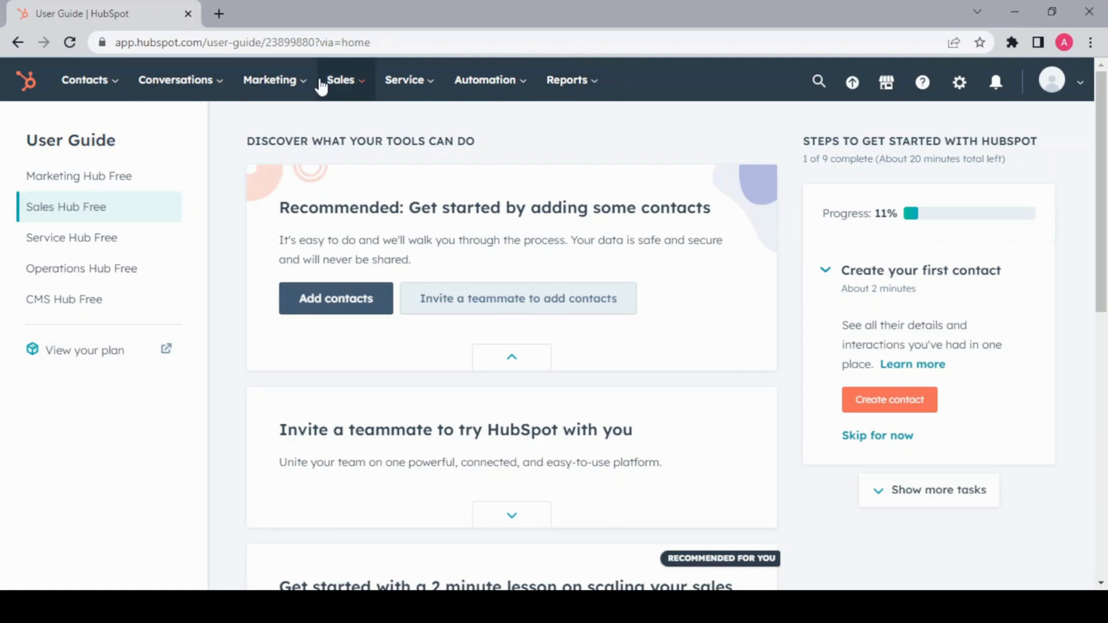
Show the Marketing tools list from the top navigation.
left_click(270, 81)
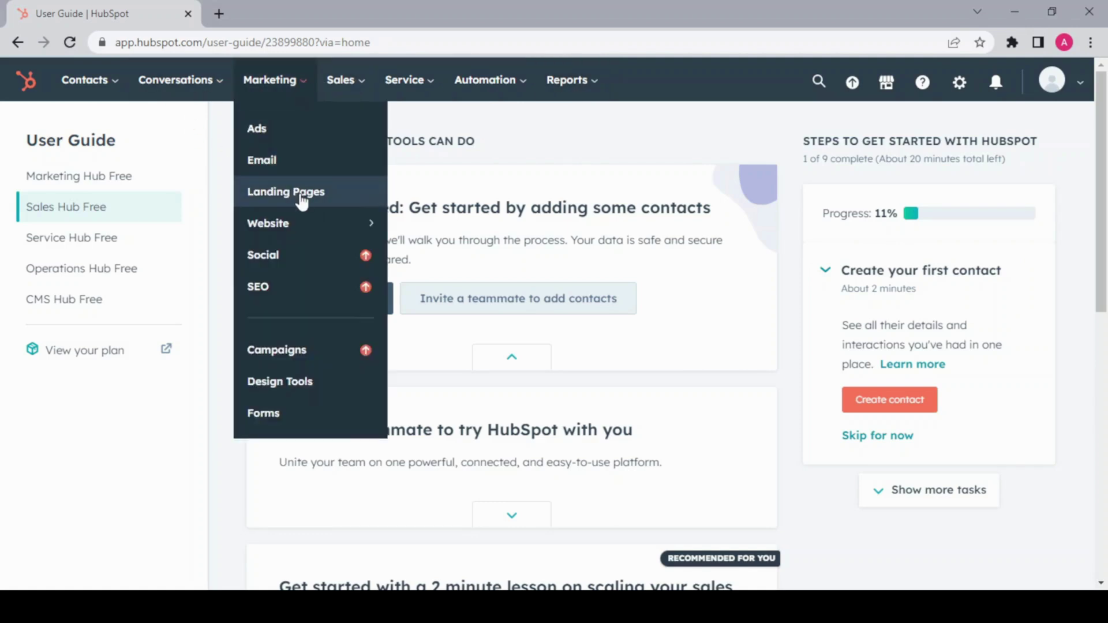
From the landing pages overview, create a new landing page and name it 'Demo'.
left_click(286, 192)
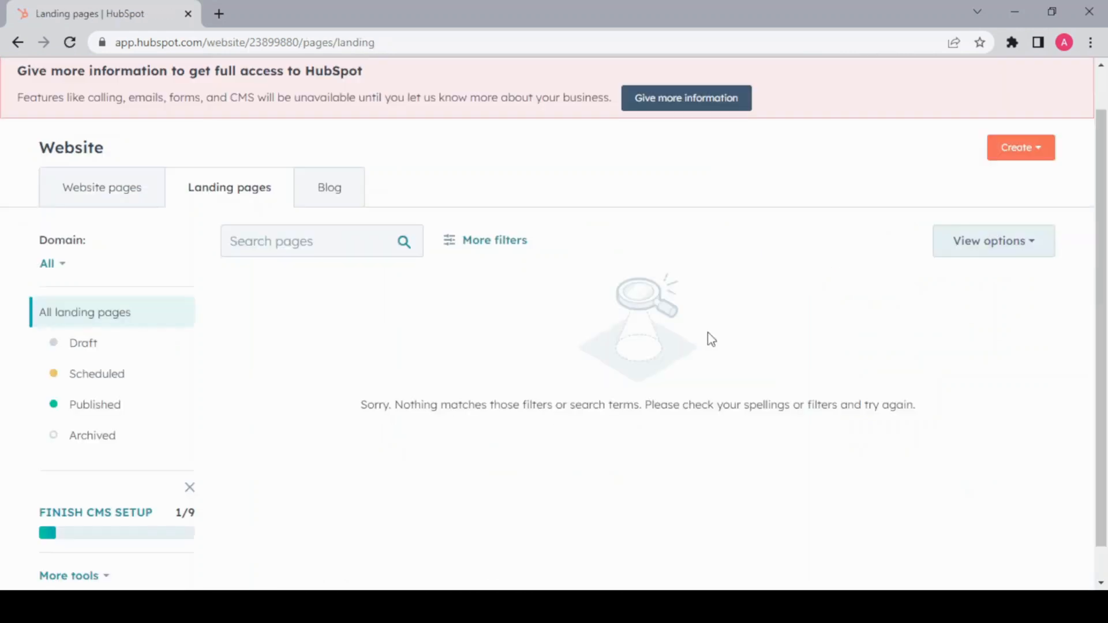
left_click(1021, 148)
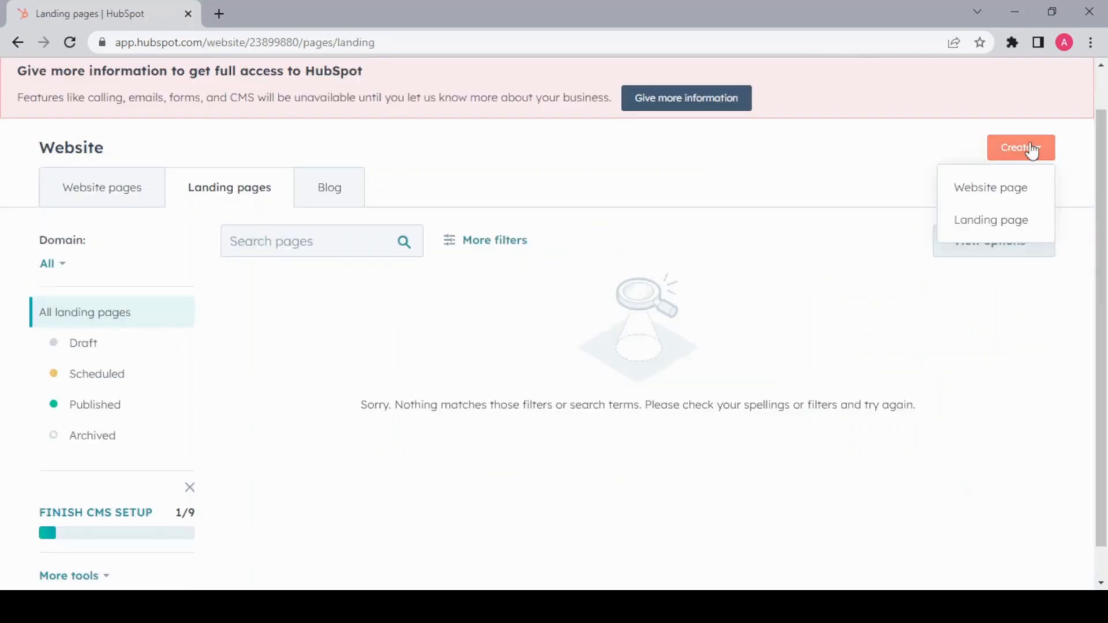
mouse_move(1000, 224)
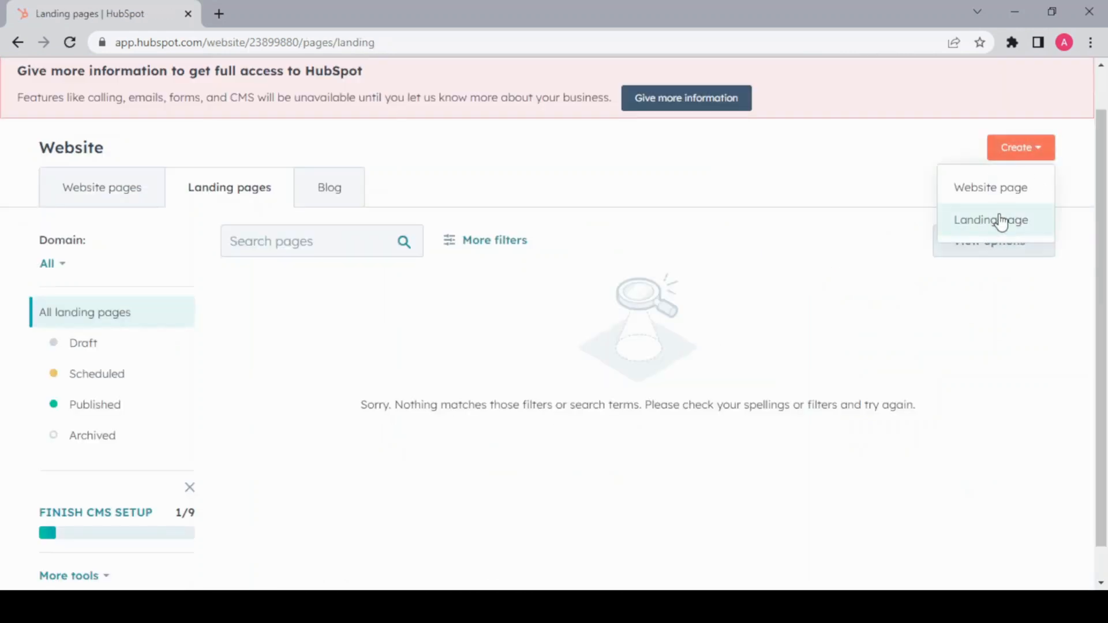
left_click(990, 220)
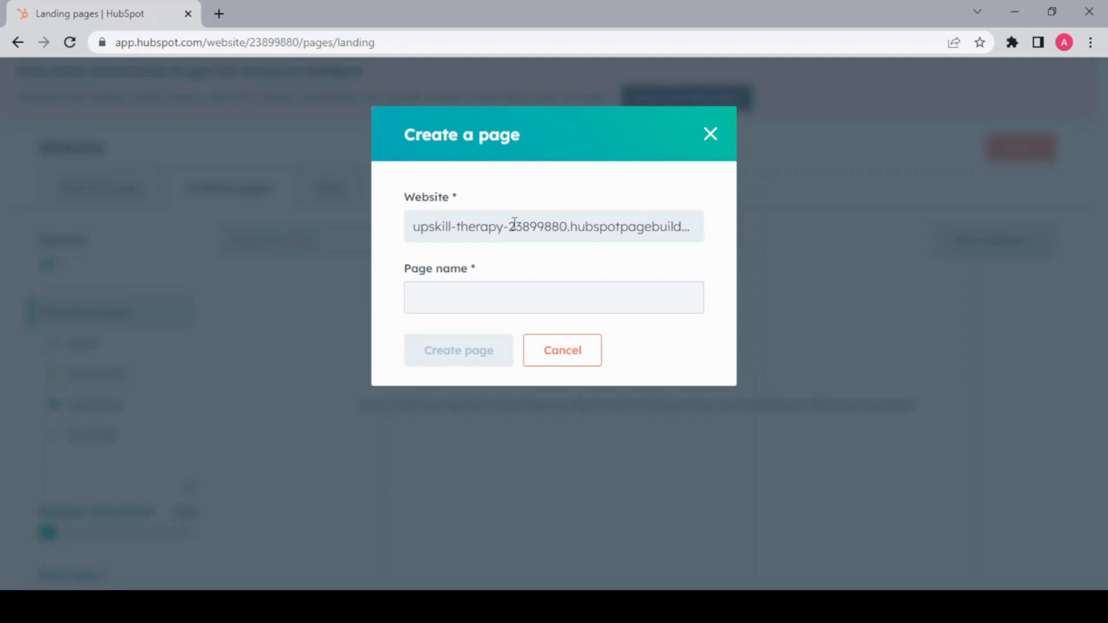
left_click(553, 298)
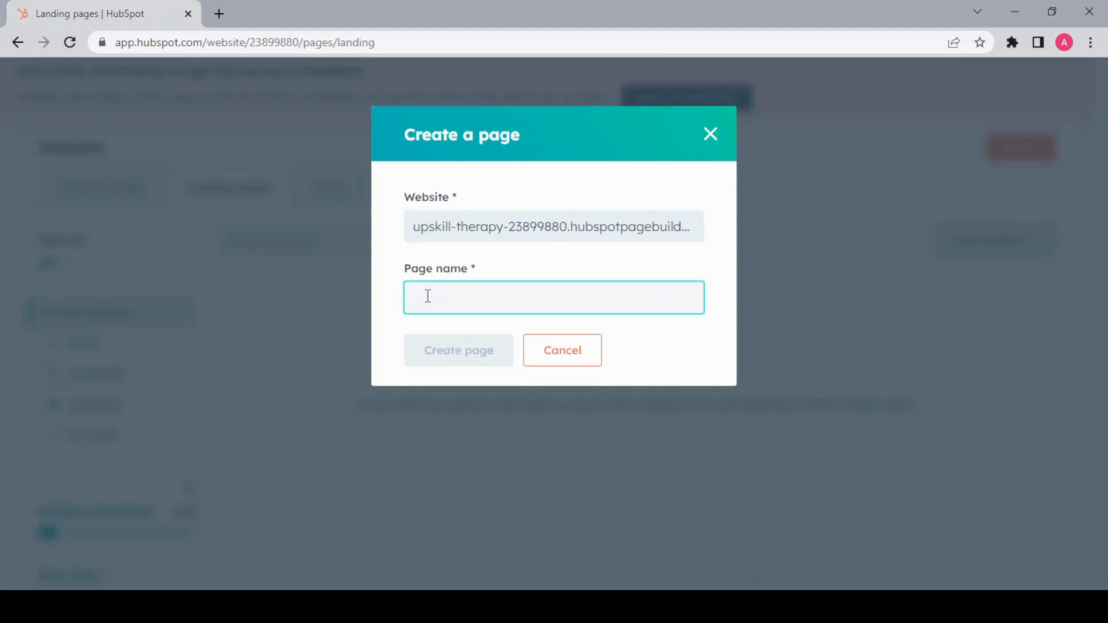
type("Demo")
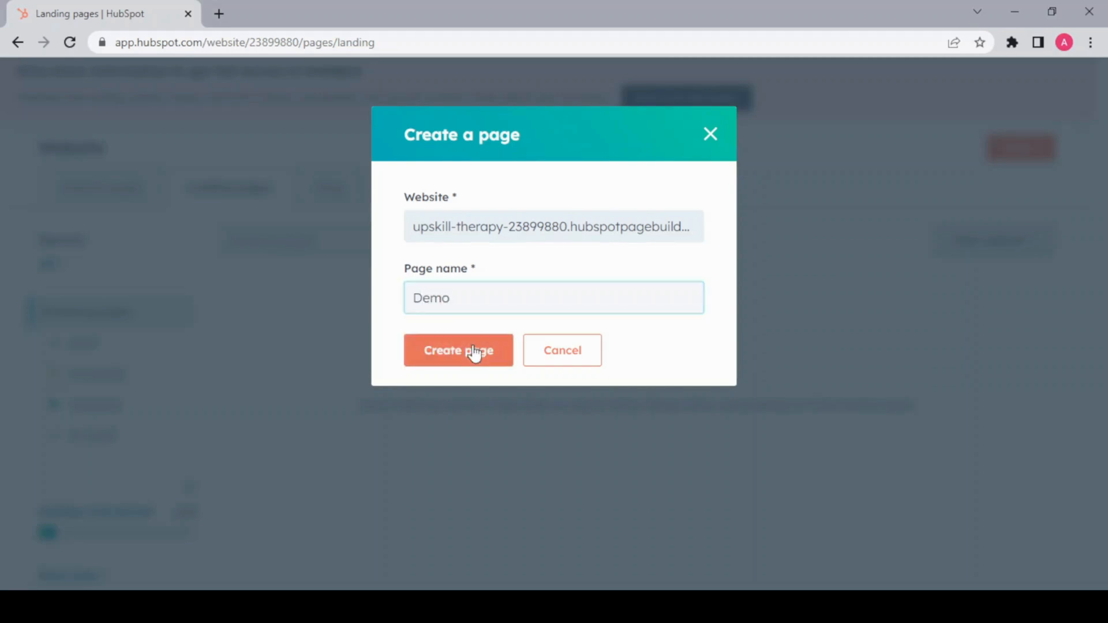
Create the Demo page and scroll the template gallery down to Bold - Feature.
left_click(459, 351)
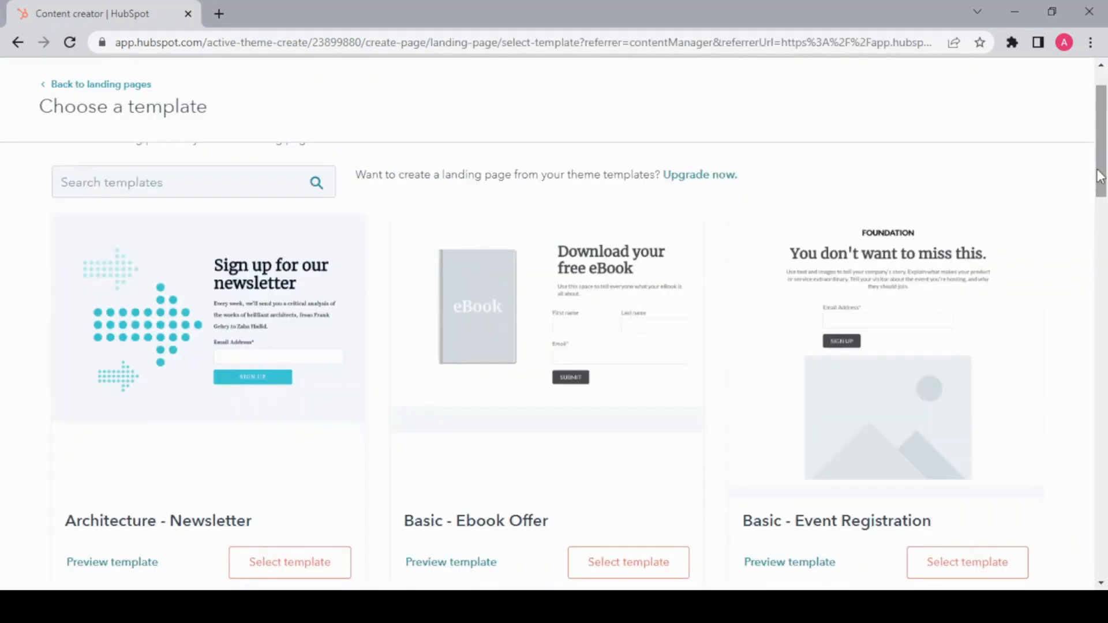
scroll("down", 3)
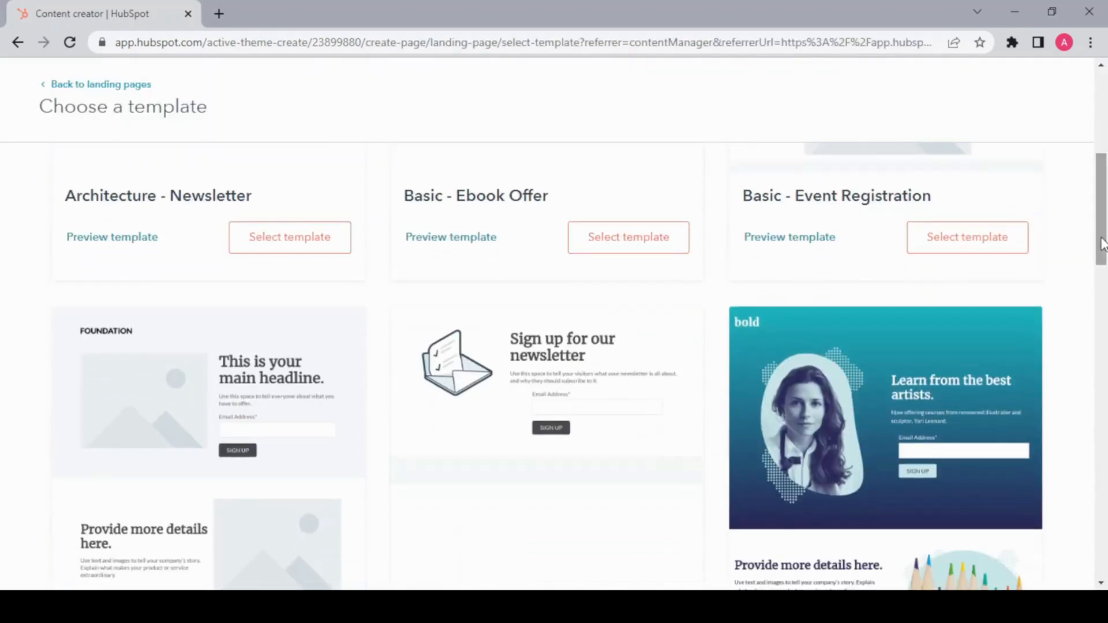
scroll("down", 3)
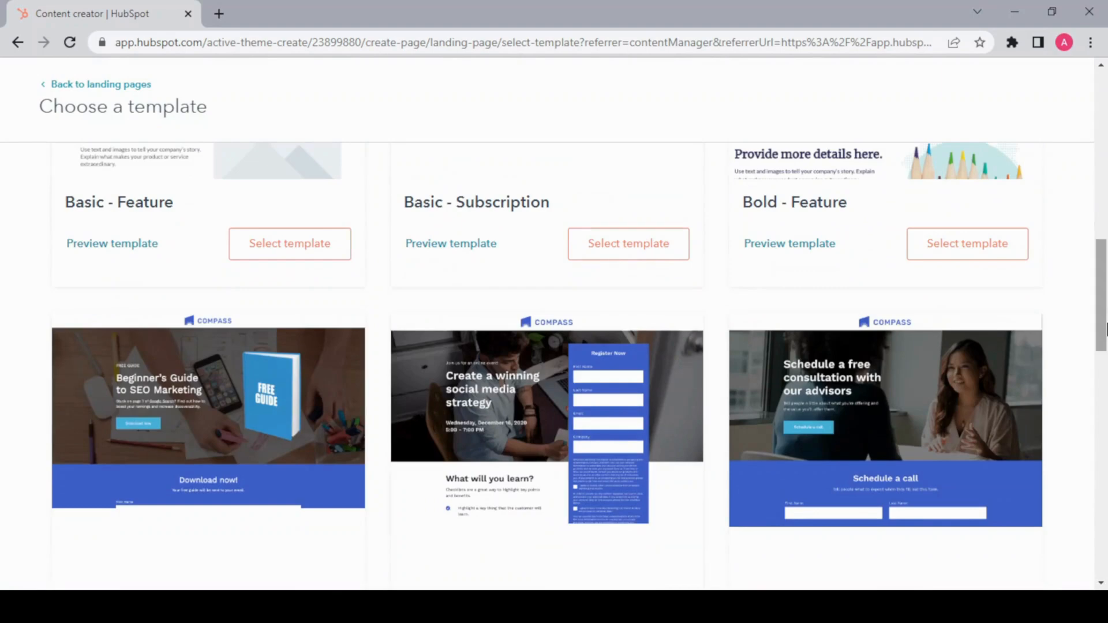
scroll("down", 3)
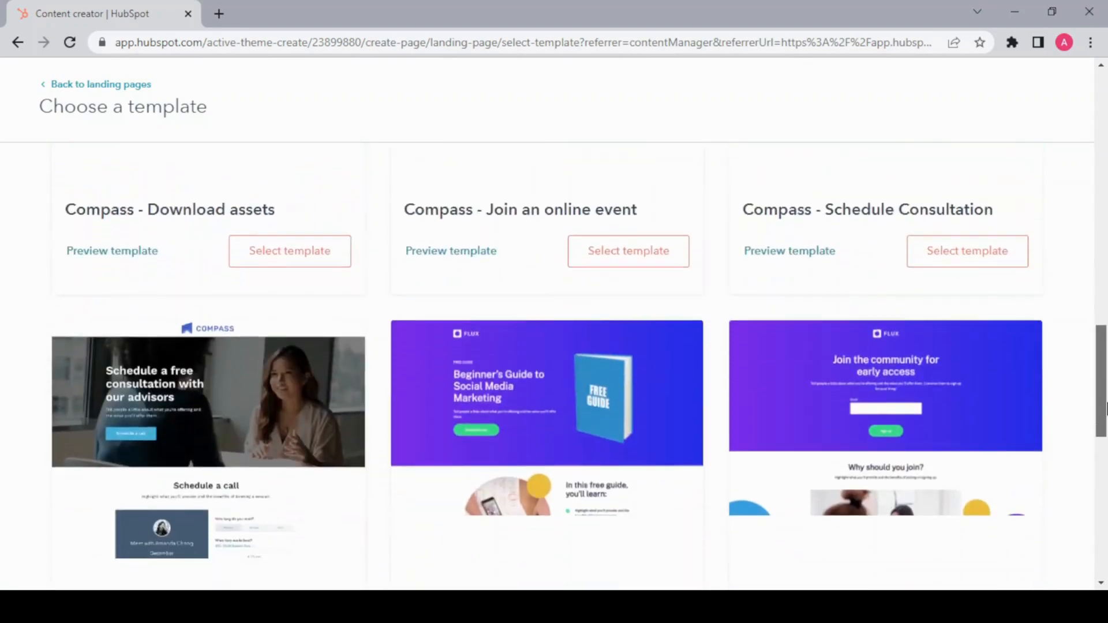
scroll("down", 3)
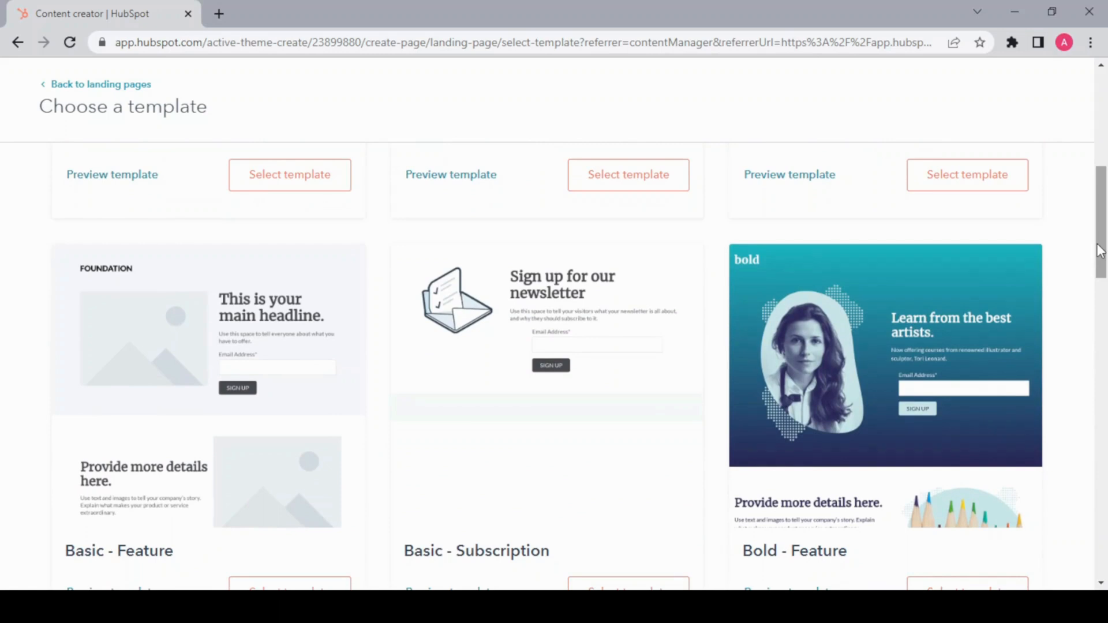
mouse_move(896, 415)
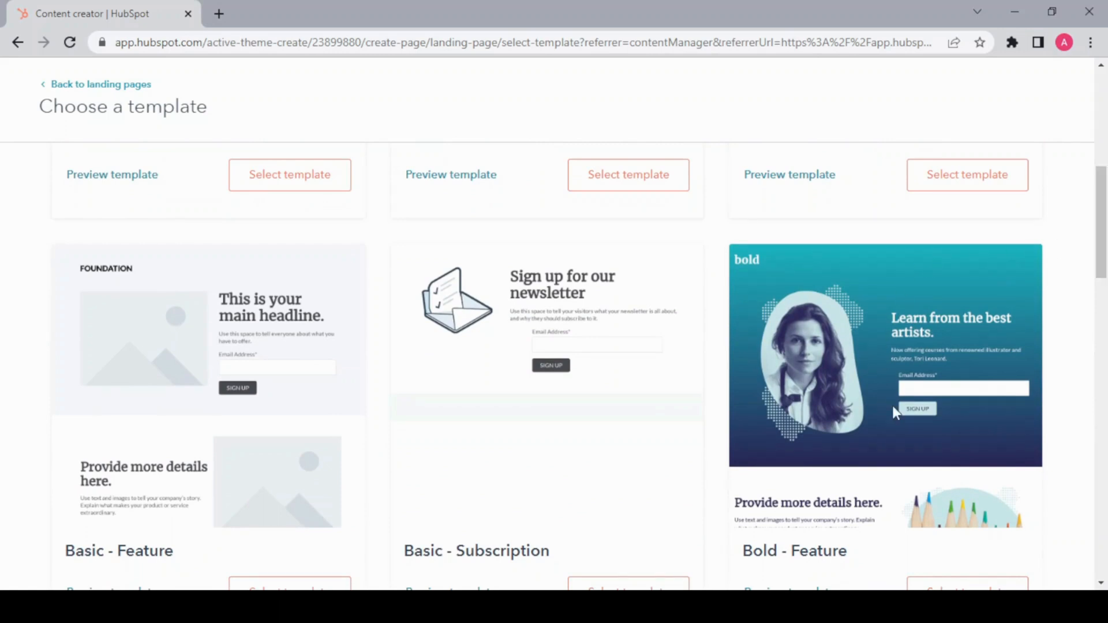
mouse_move(926, 344)
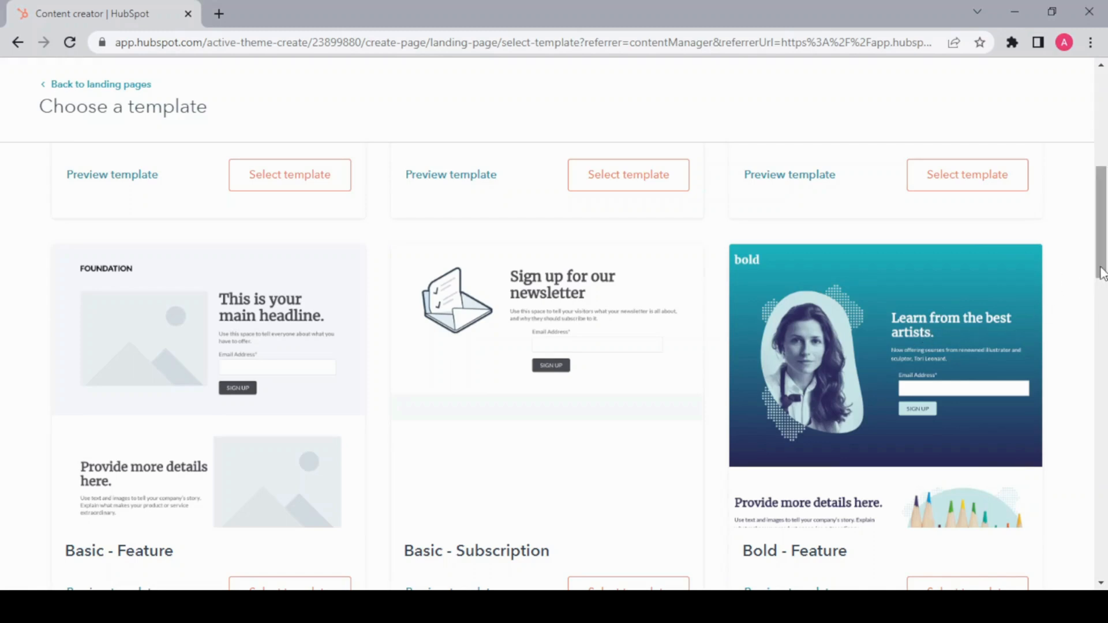
scroll("down", 3)
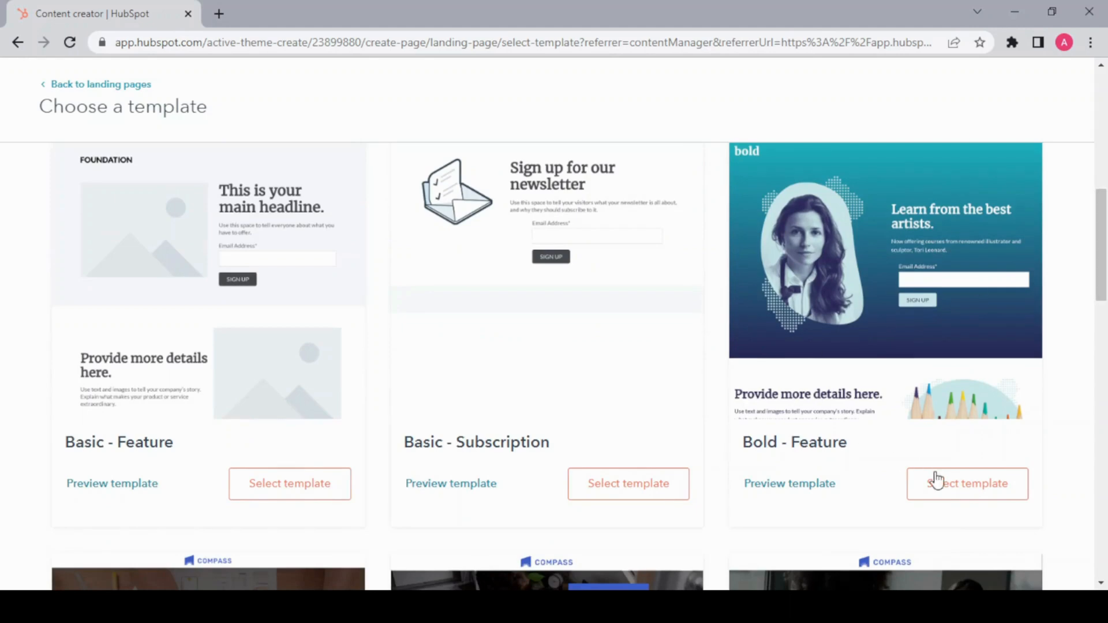
Select the Bold - Feature template and select the hero section's bold logo.
left_click(967, 484)
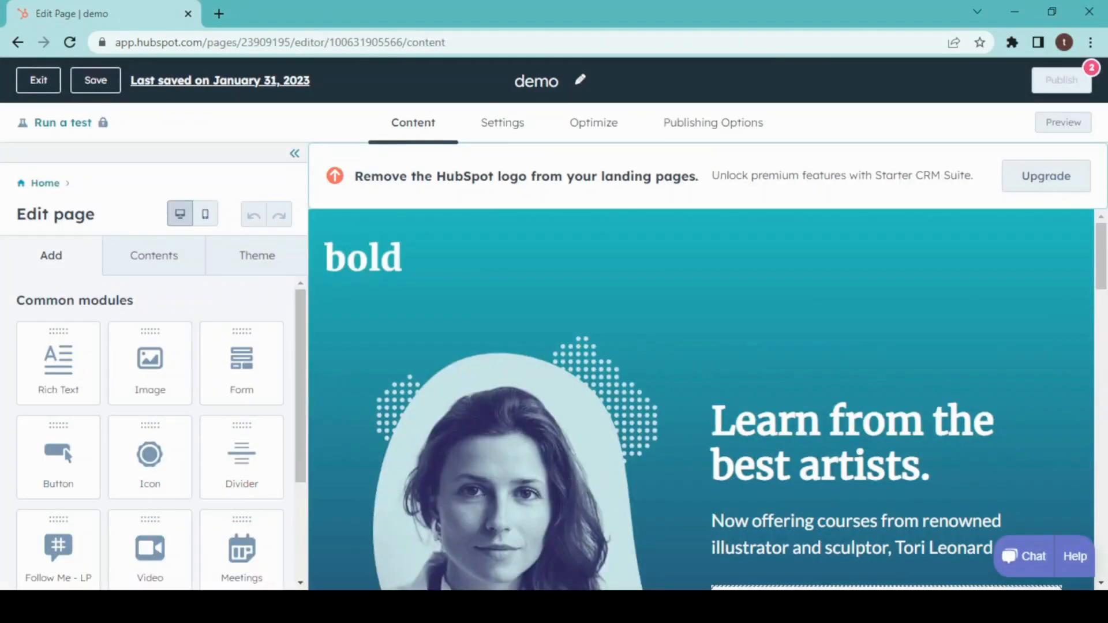
mouse_move(161, 328)
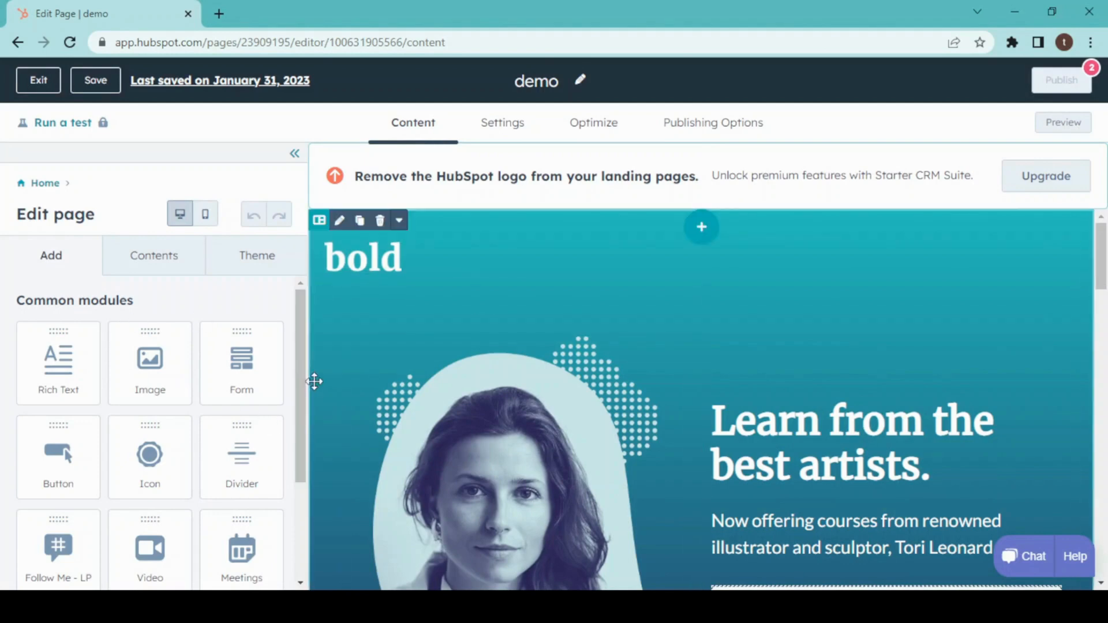
left_click(380, 252)
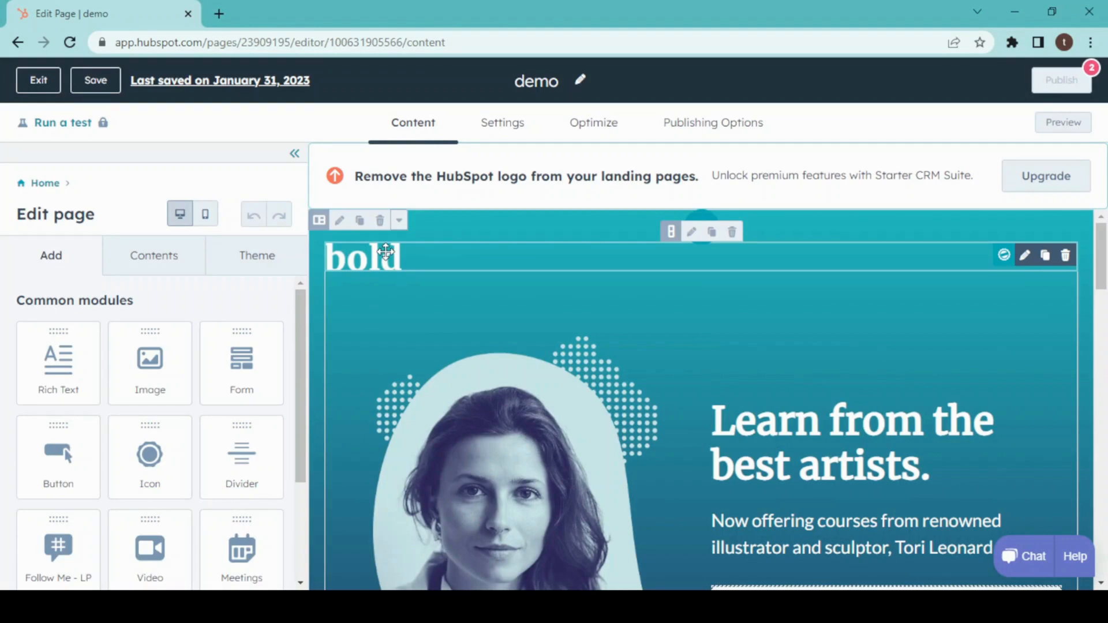
left_click(364, 256)
type("SUBSCRIBE")
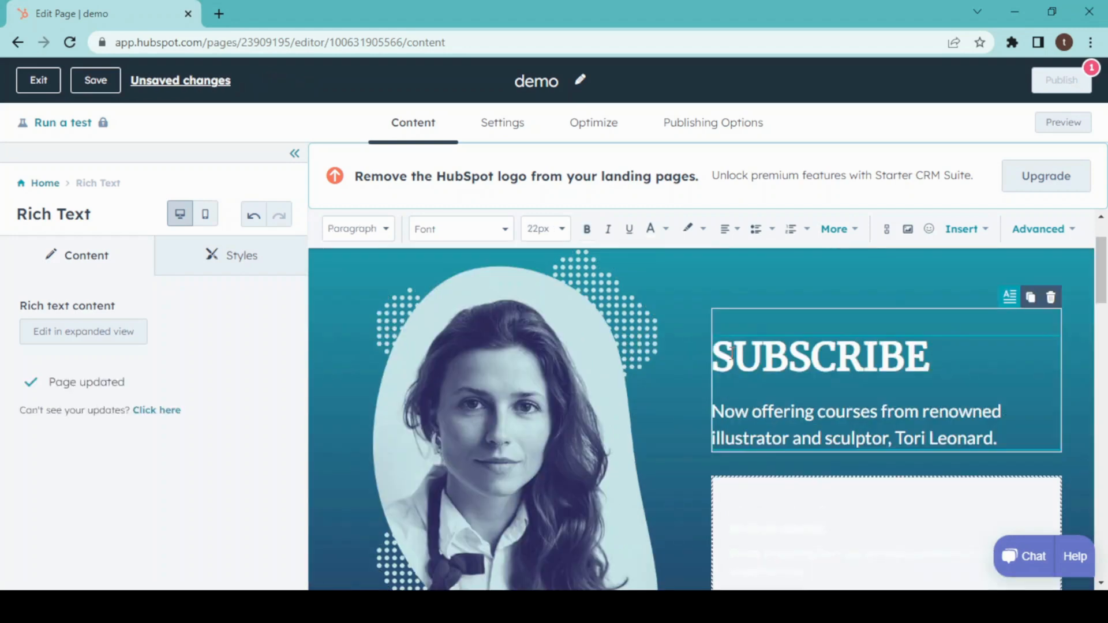
Make the hero heading read 'SUBSCRIBE TO MY NEWSLEETER' and select the subtitle below it.
type("T")
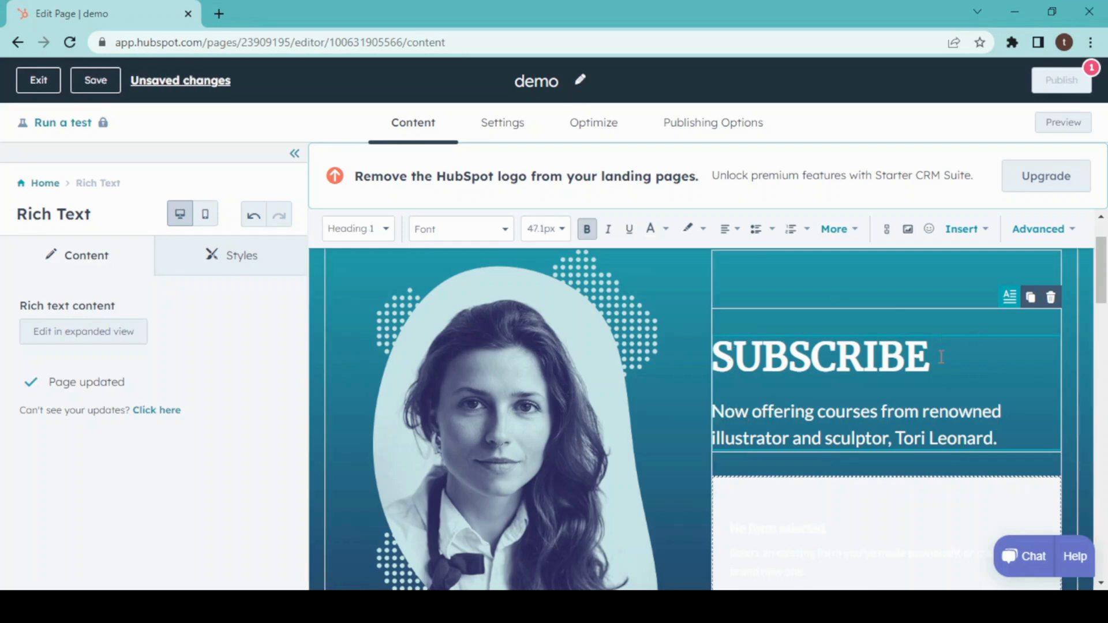
type("TO")
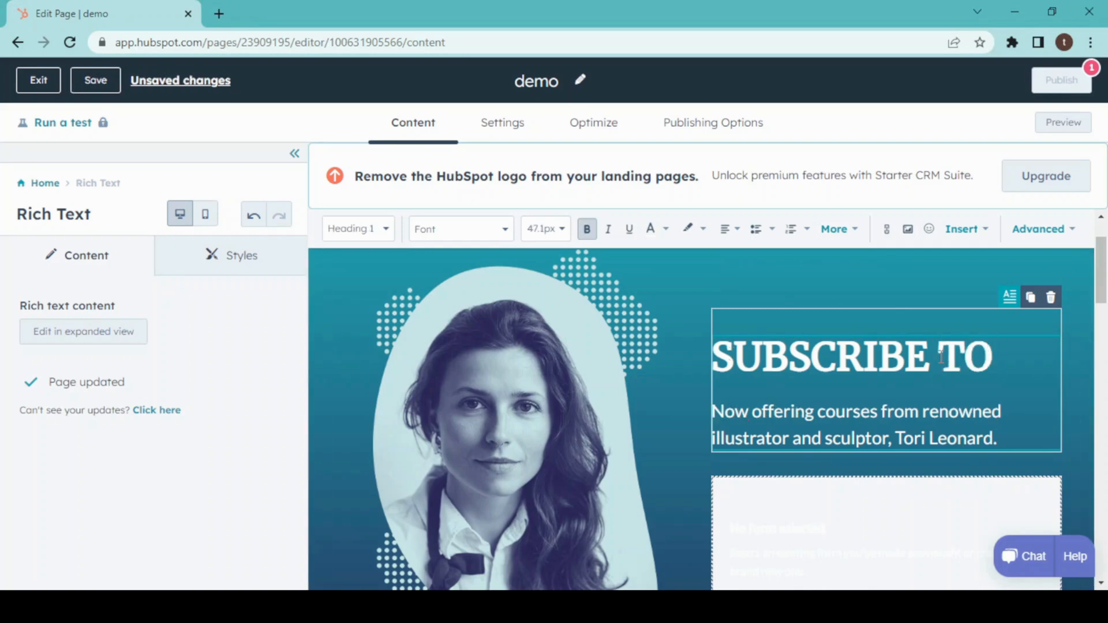
type("MY")
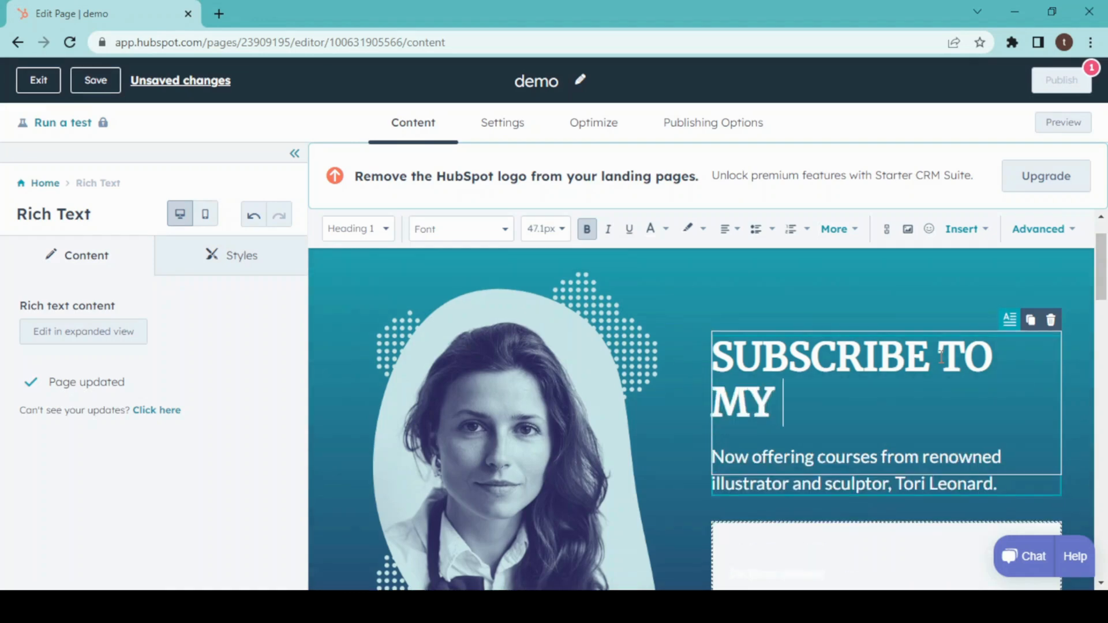
type("NEWSL")
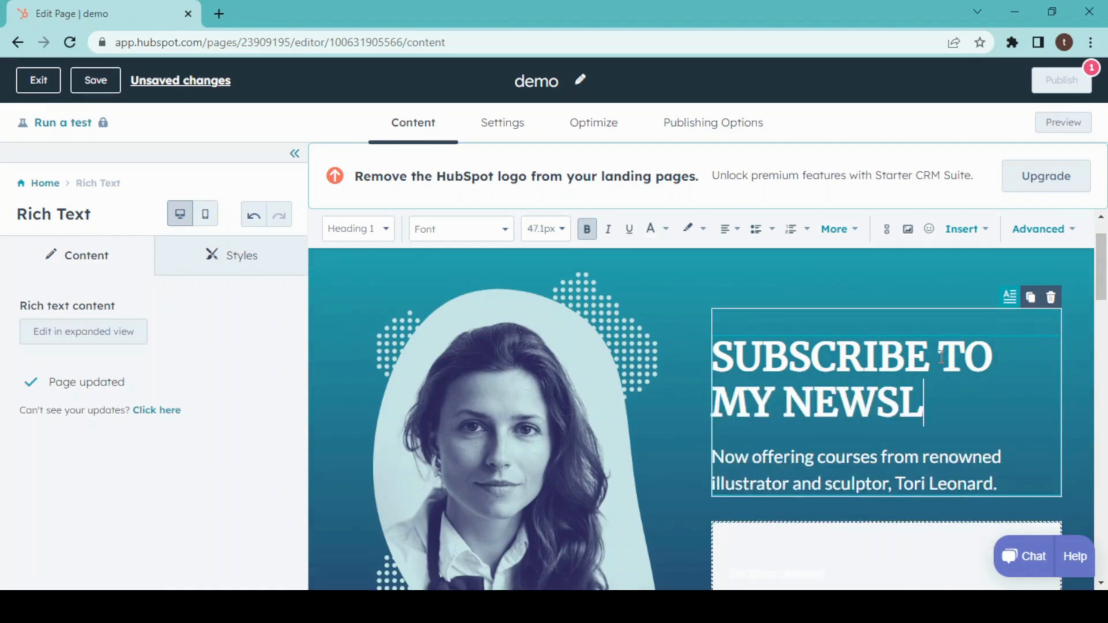
type("EETER")
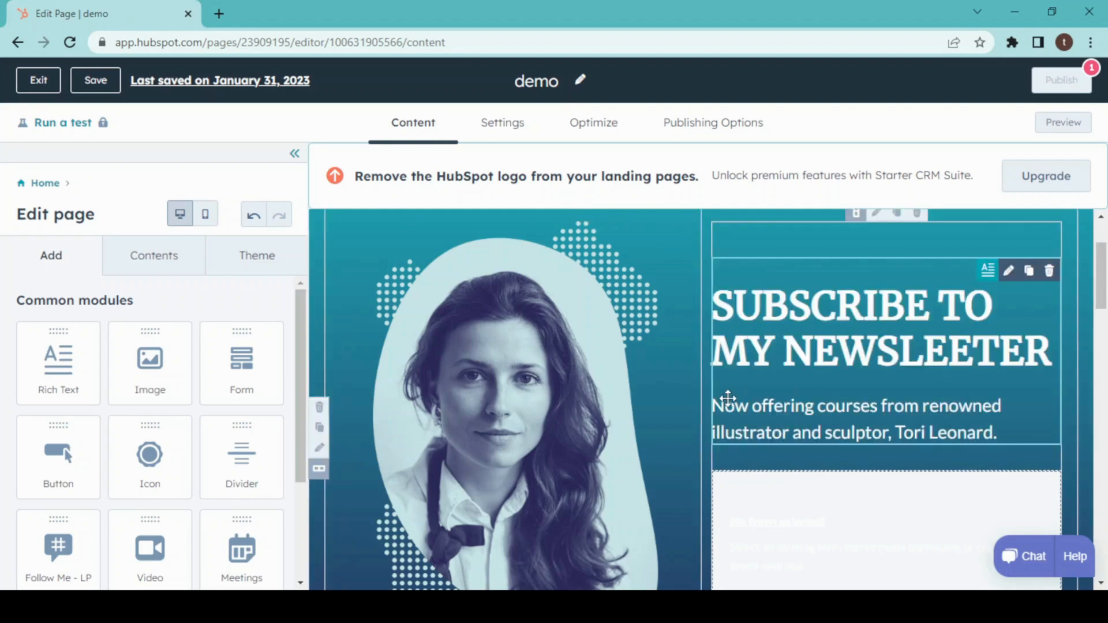
left_click(728, 405)
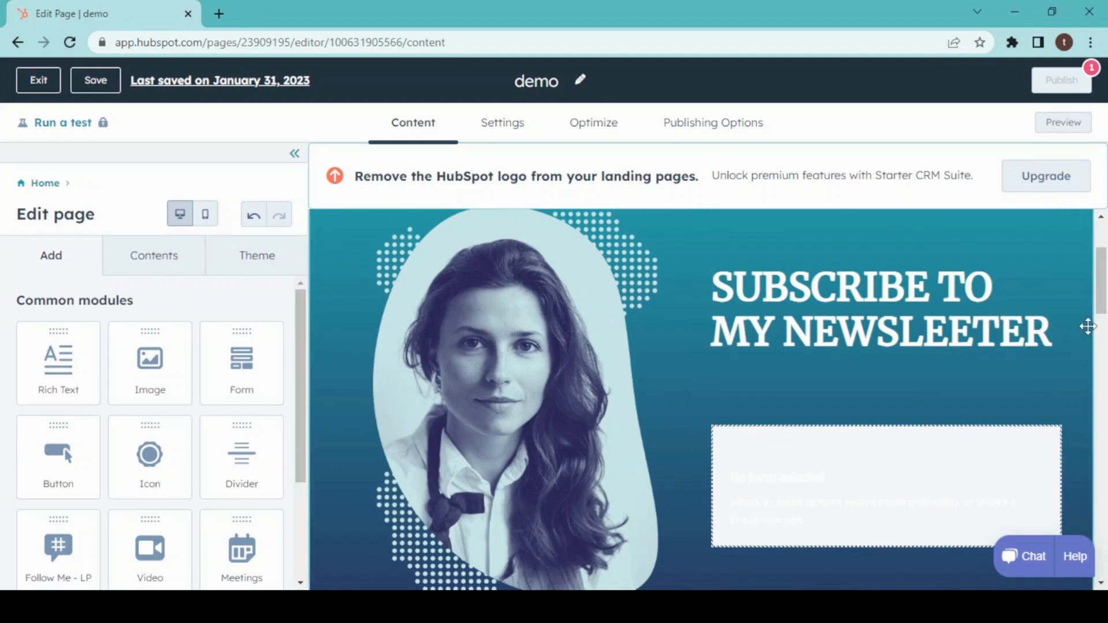
In the hero form placeholder, create a brand-new form with an email field and Submit button.
scroll("down", 3)
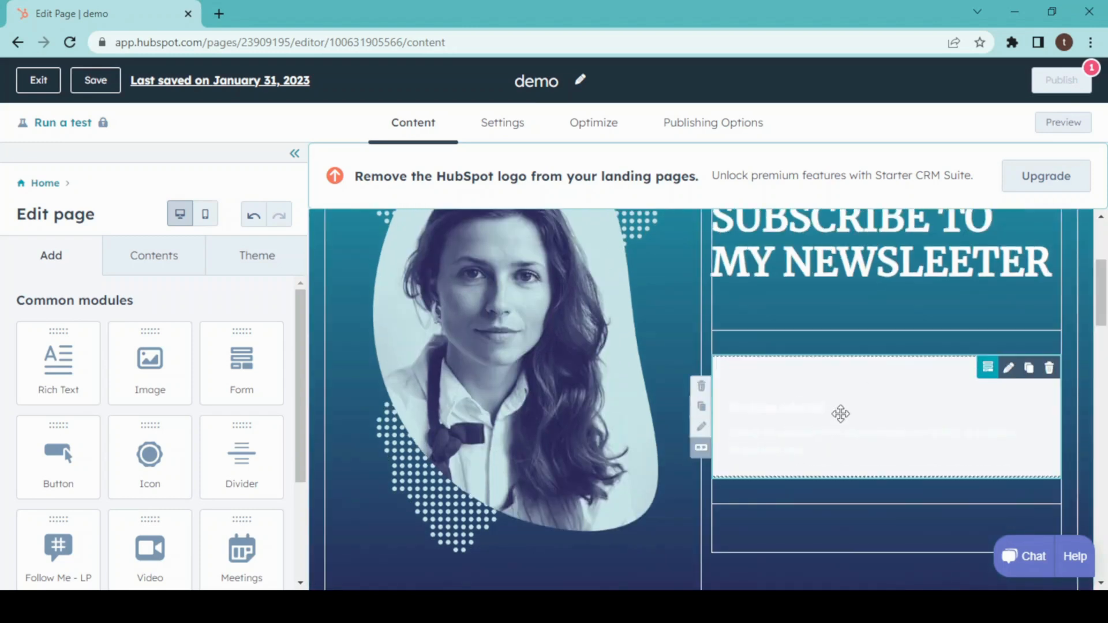
left_click(843, 416)
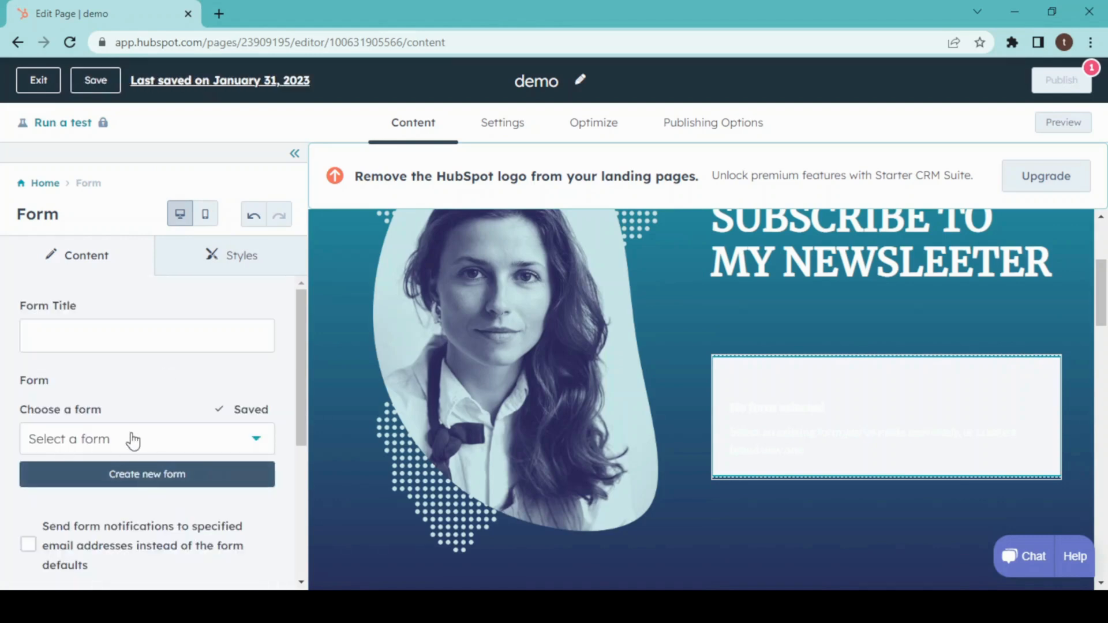
left_click(147, 438)
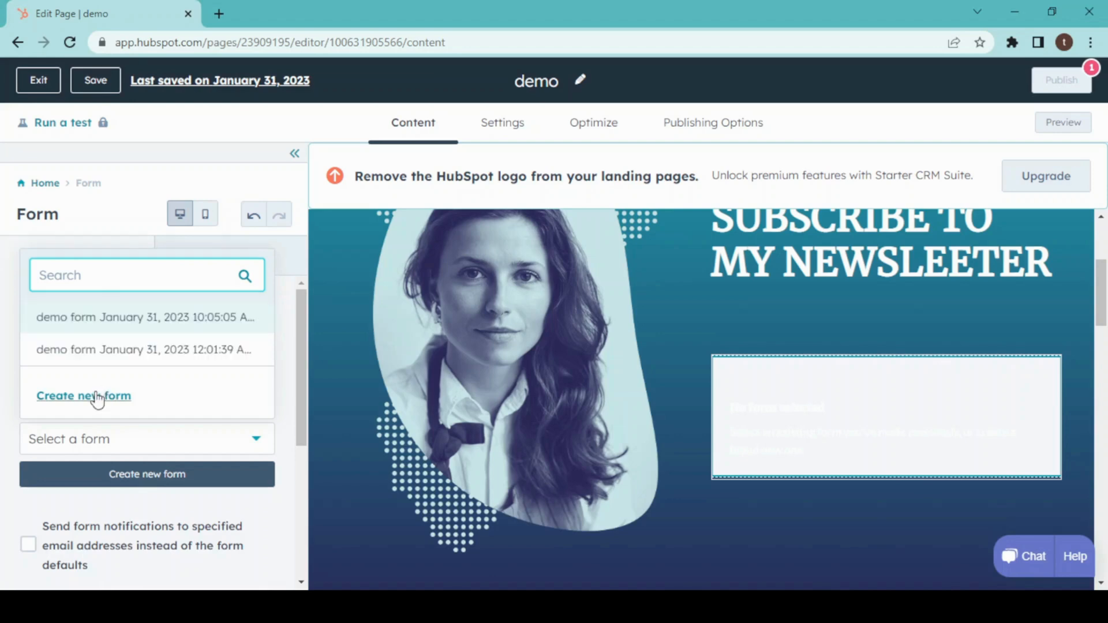
mouse_move(98, 398)
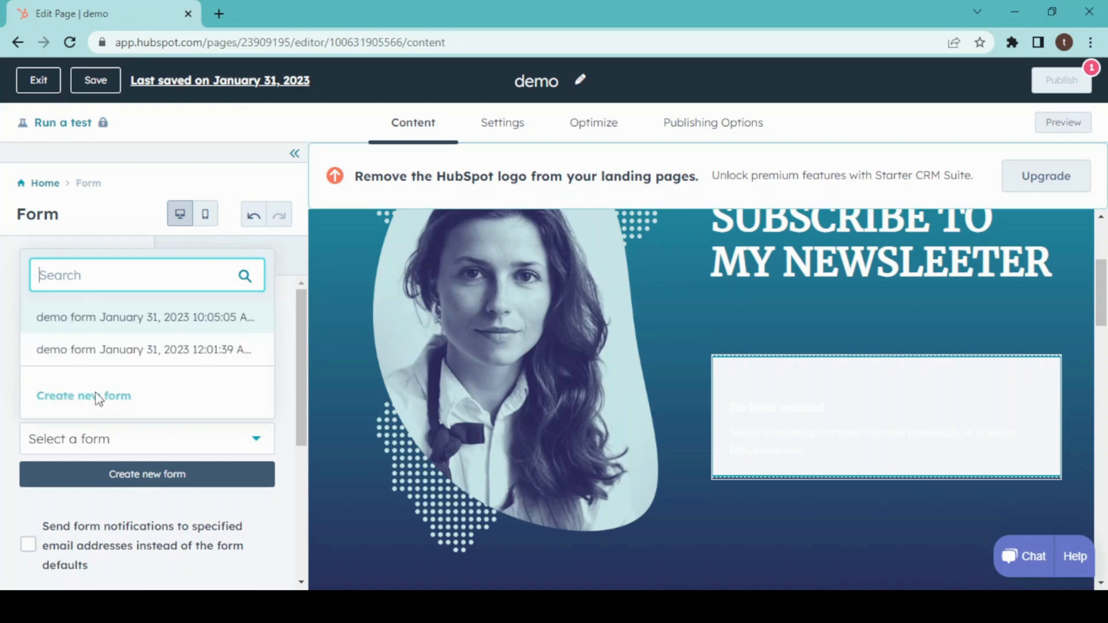
left_click(83, 396)
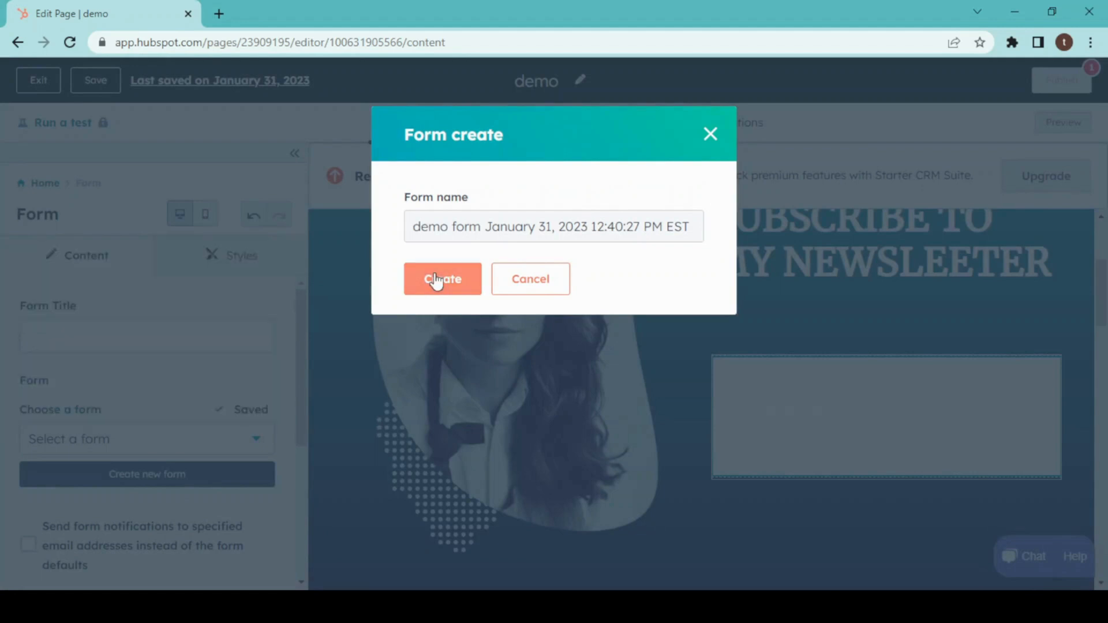
left_click(442, 279)
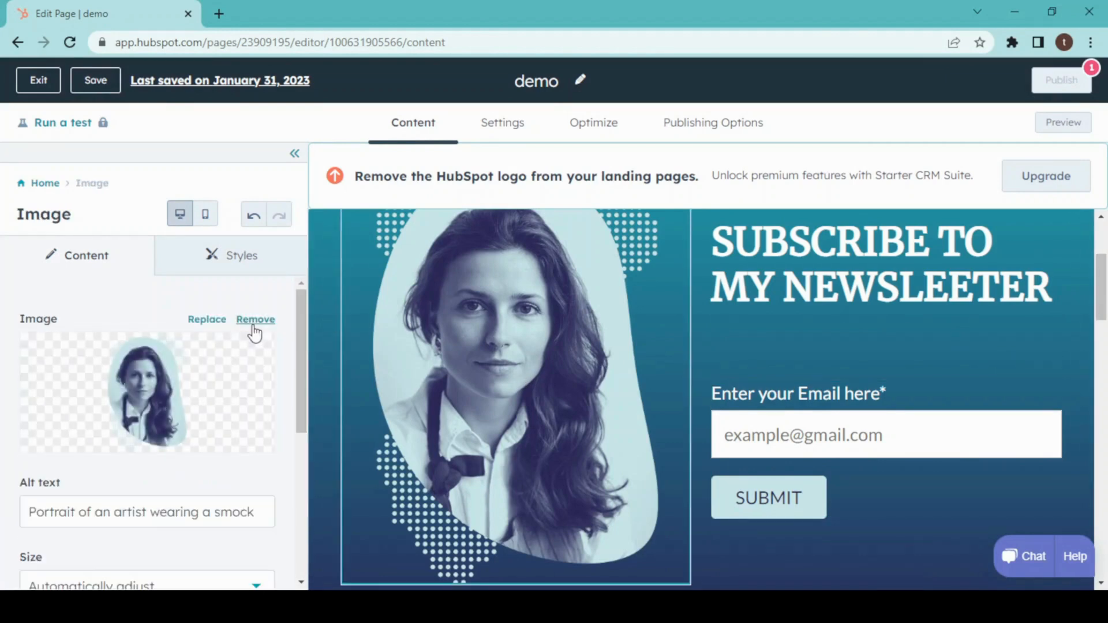
left_click(207, 319)
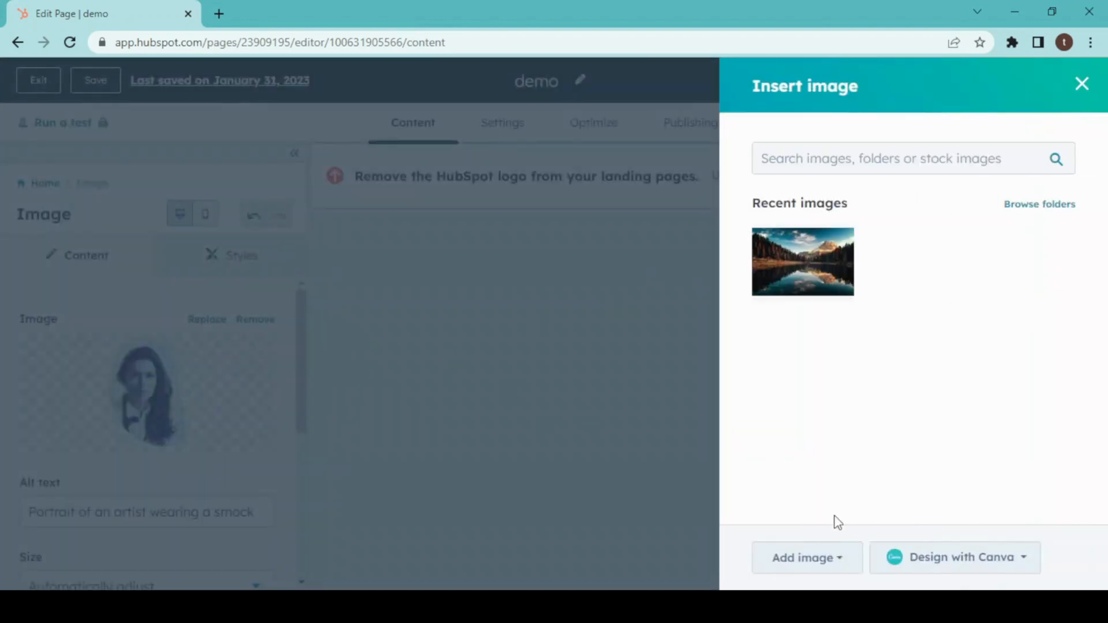
left_click(807, 558)
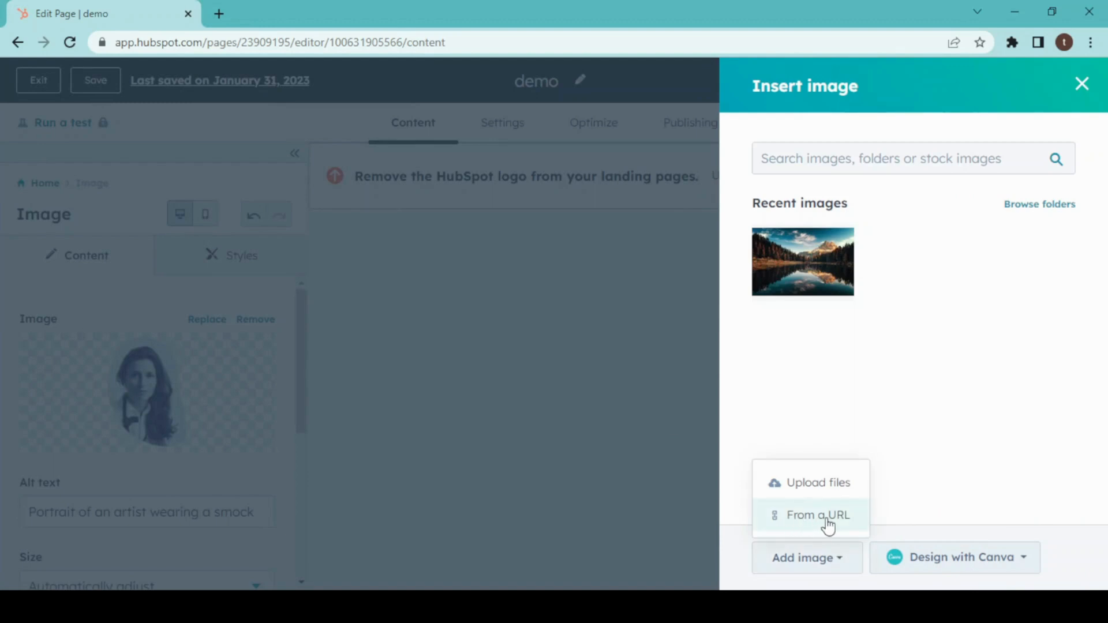
mouse_move(813, 494)
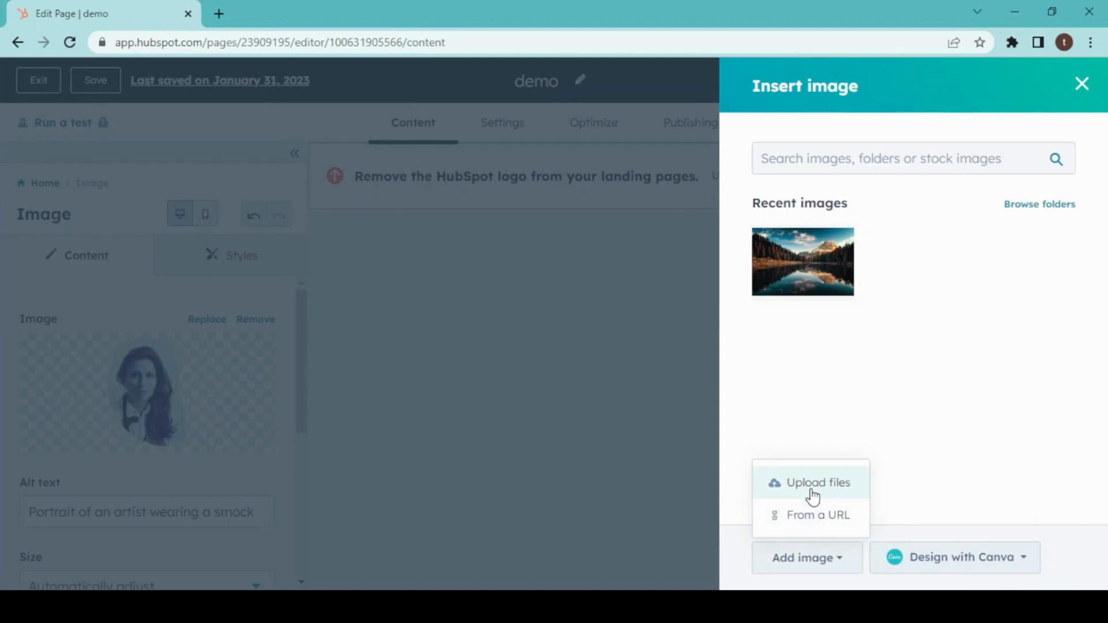
left_click(817, 482)
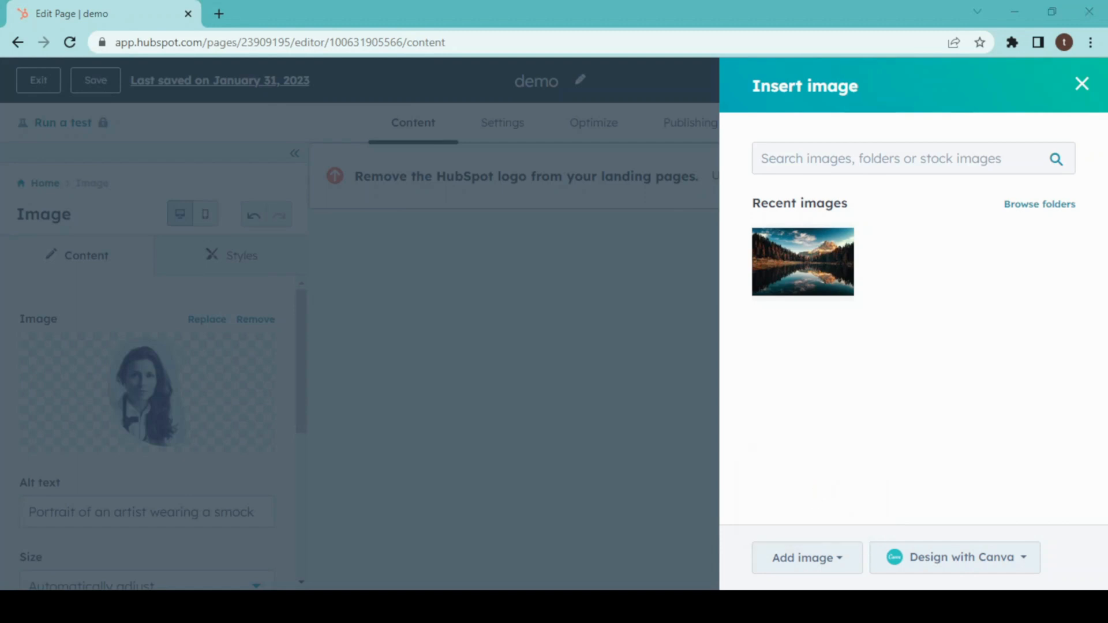
left_click(1080, 83)
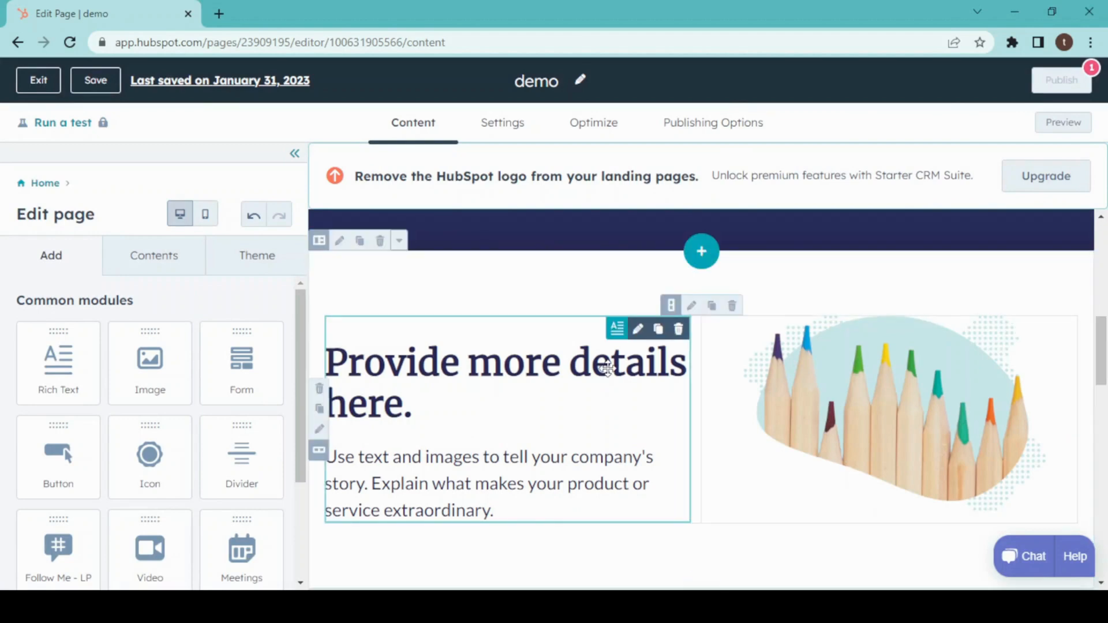
mouse_move(792, 300)
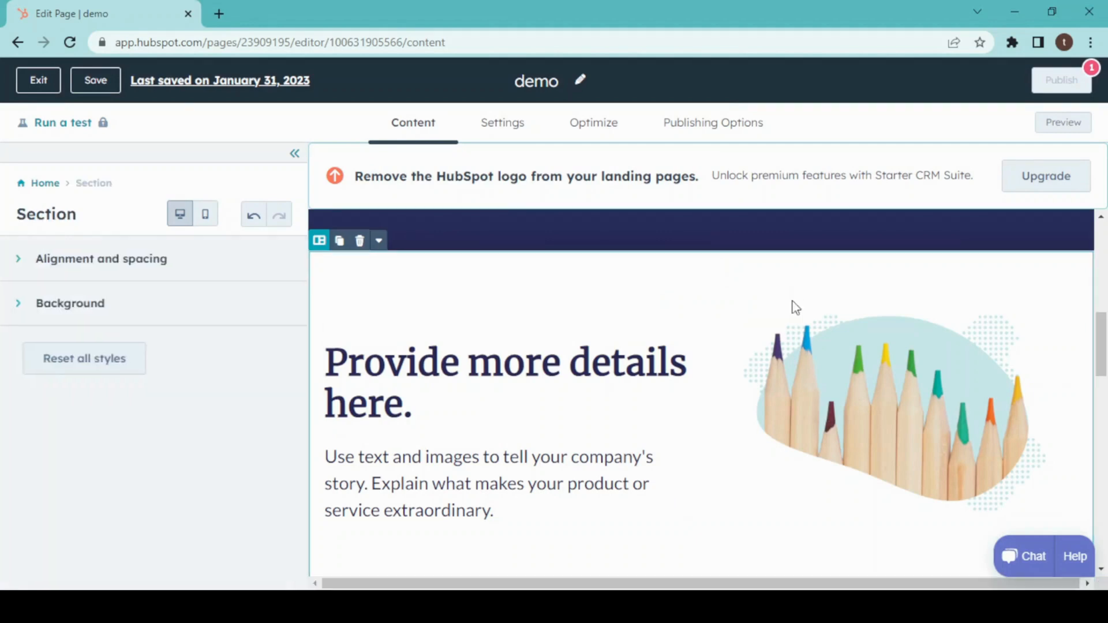
mouse_move(359, 240)
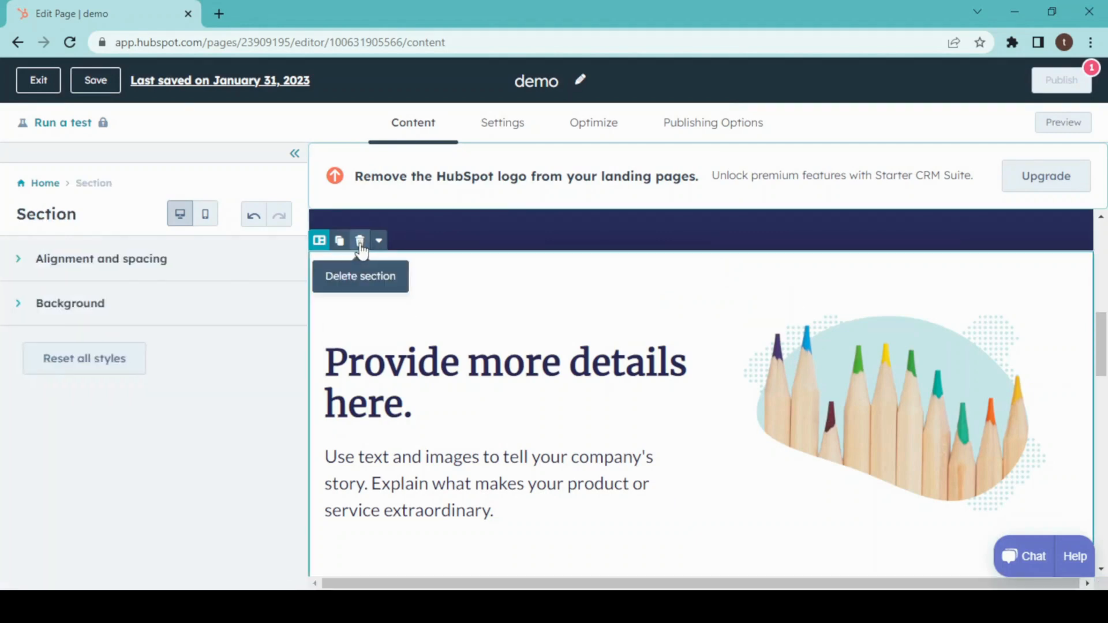
Delete the 'Provide more details here.' pencils section from the page.
left_click(359, 240)
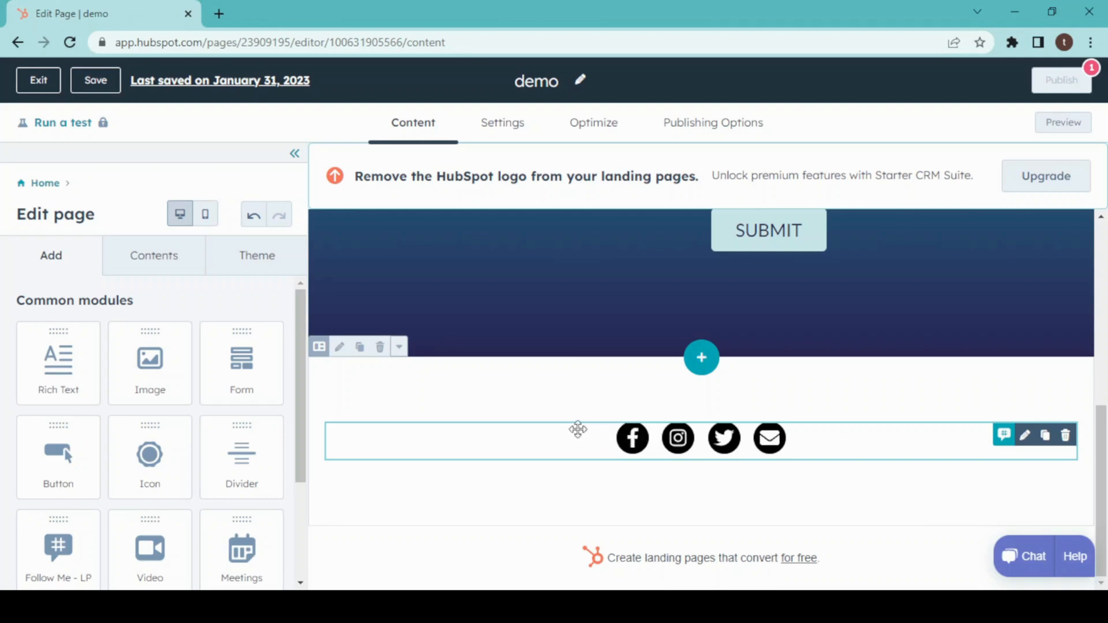
mouse_move(633, 439)
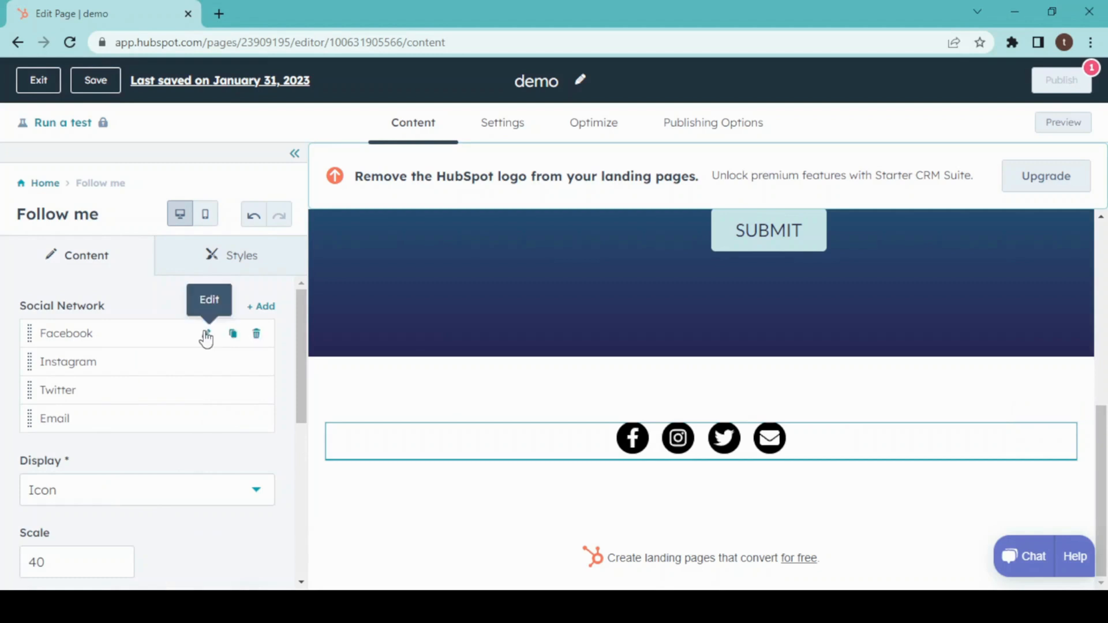
Edit the Facebook entry of the Follow me footer and focus its URL field.
left_click(206, 334)
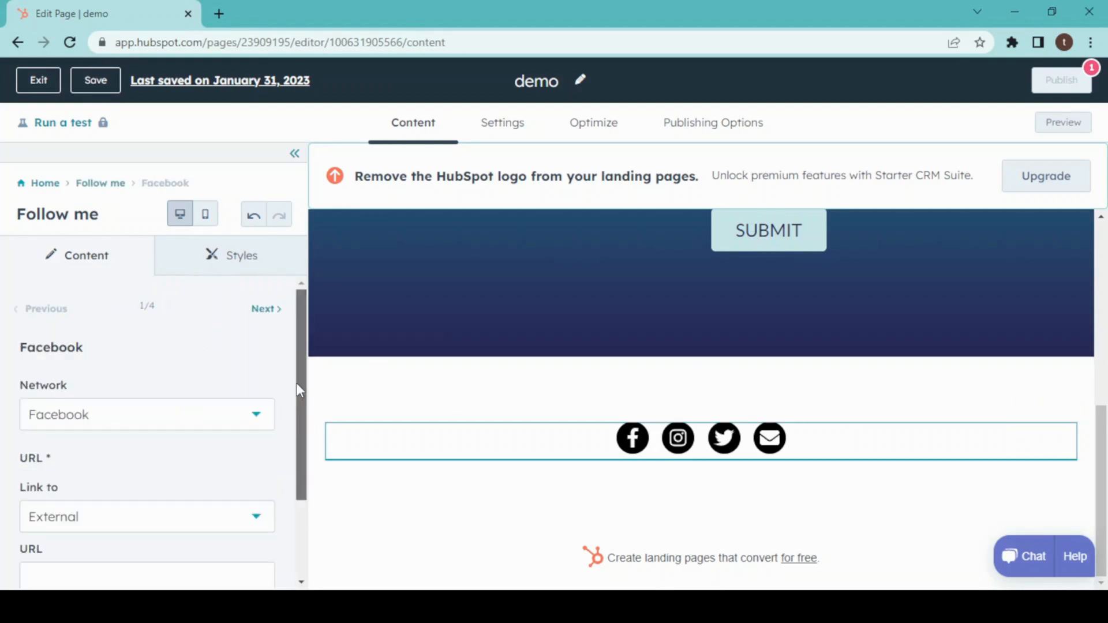
scroll("down", 3)
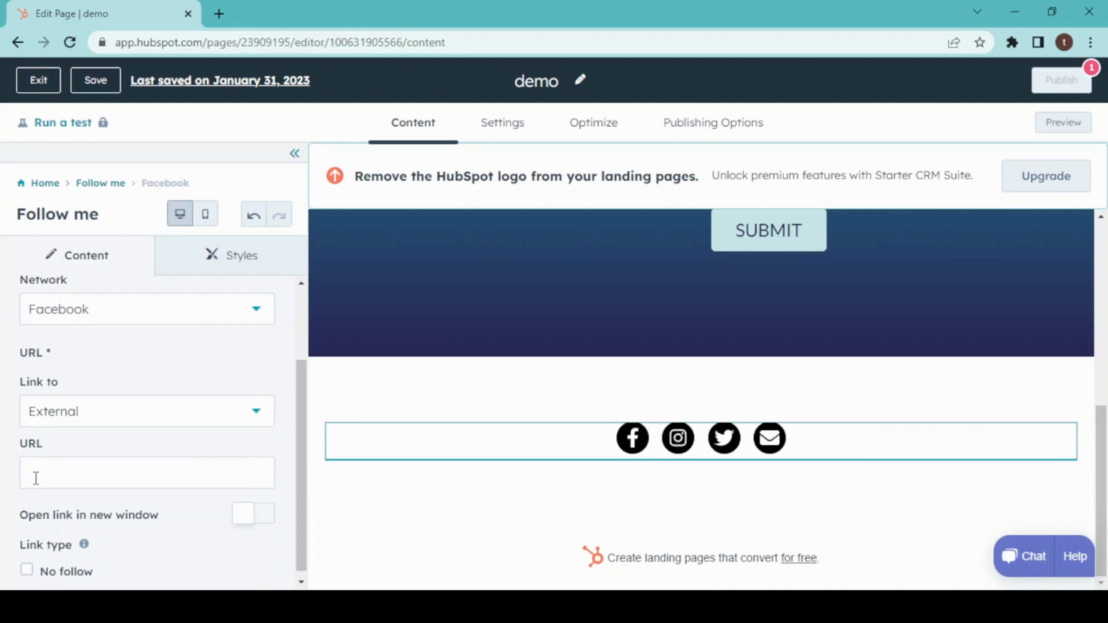
left_click(146, 473)
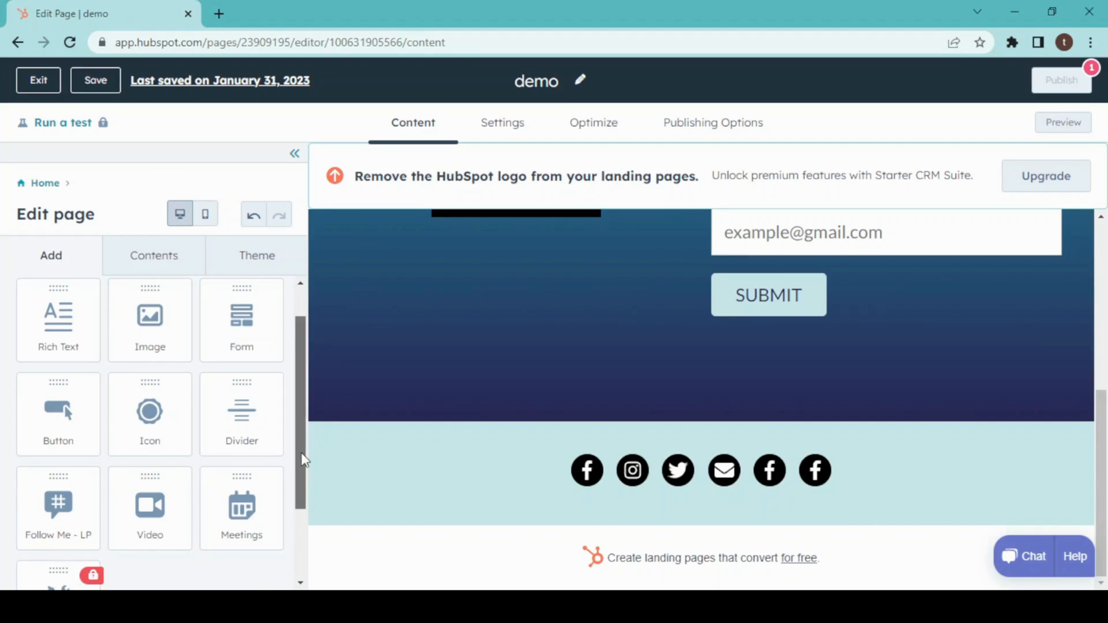
Attempt to publish the page, revealing the 'Page title is required' warning.
scroll("down", 3)
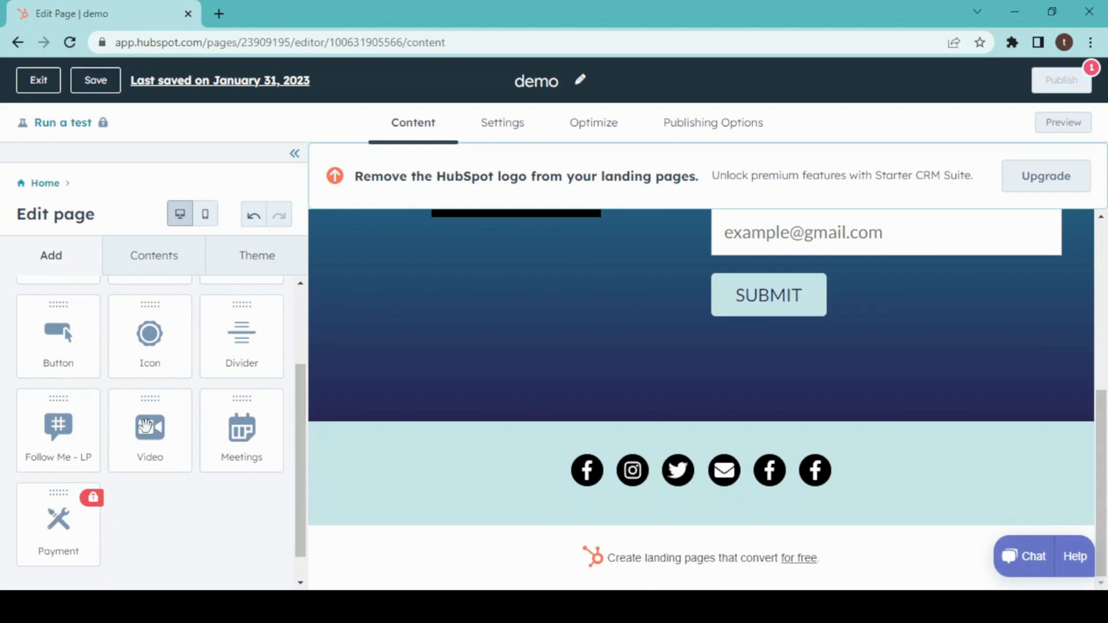
mouse_move(194, 429)
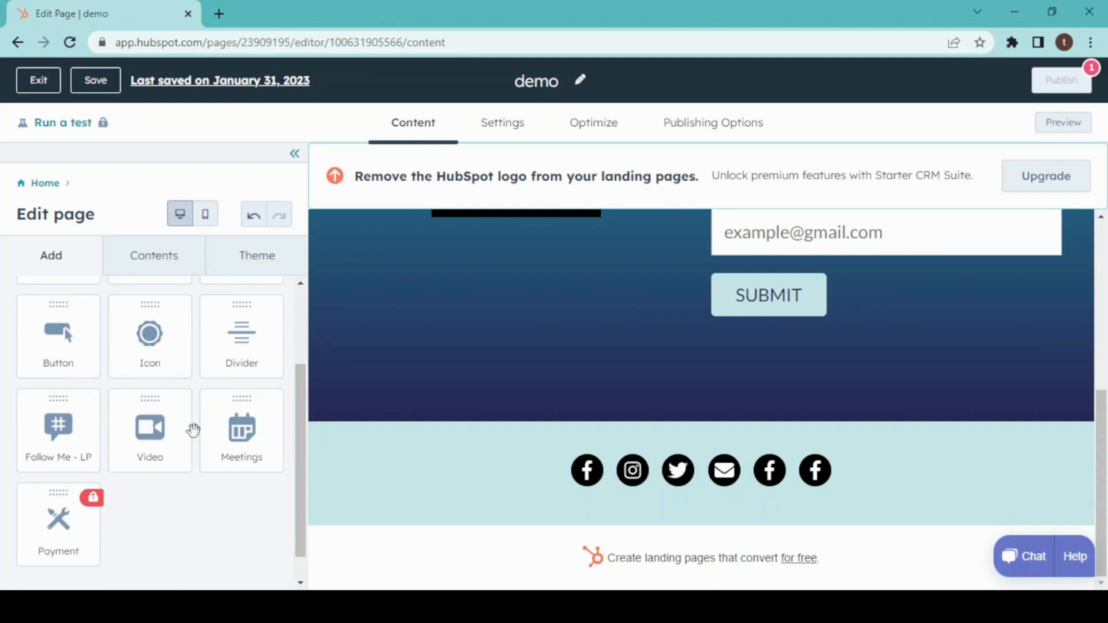
mouse_move(74, 506)
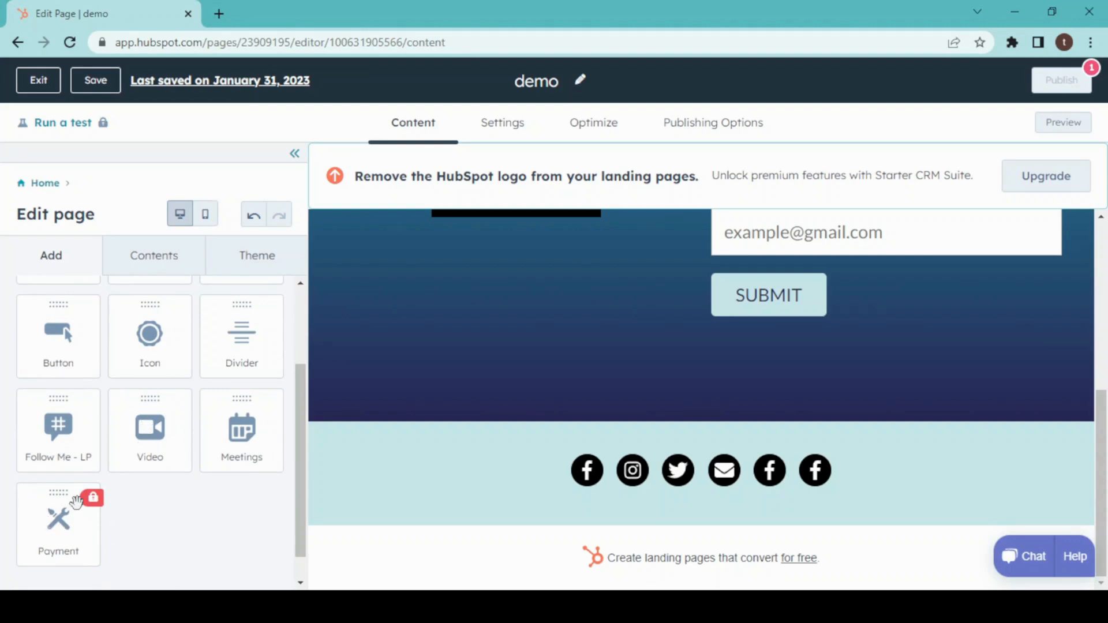
mouse_move(333, 357)
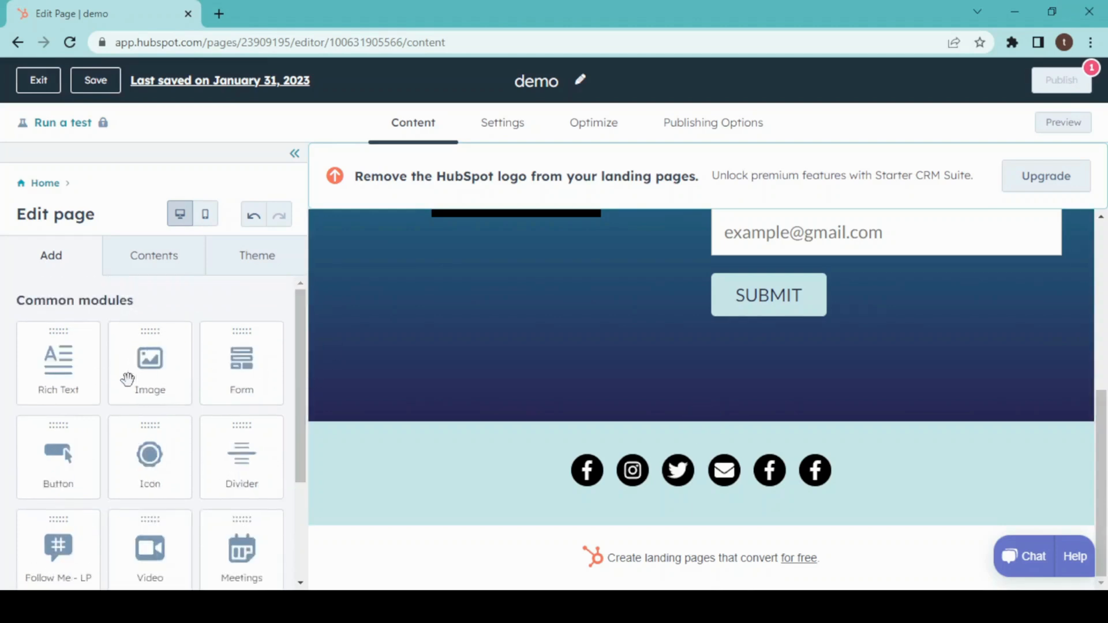
mouse_move(157, 416)
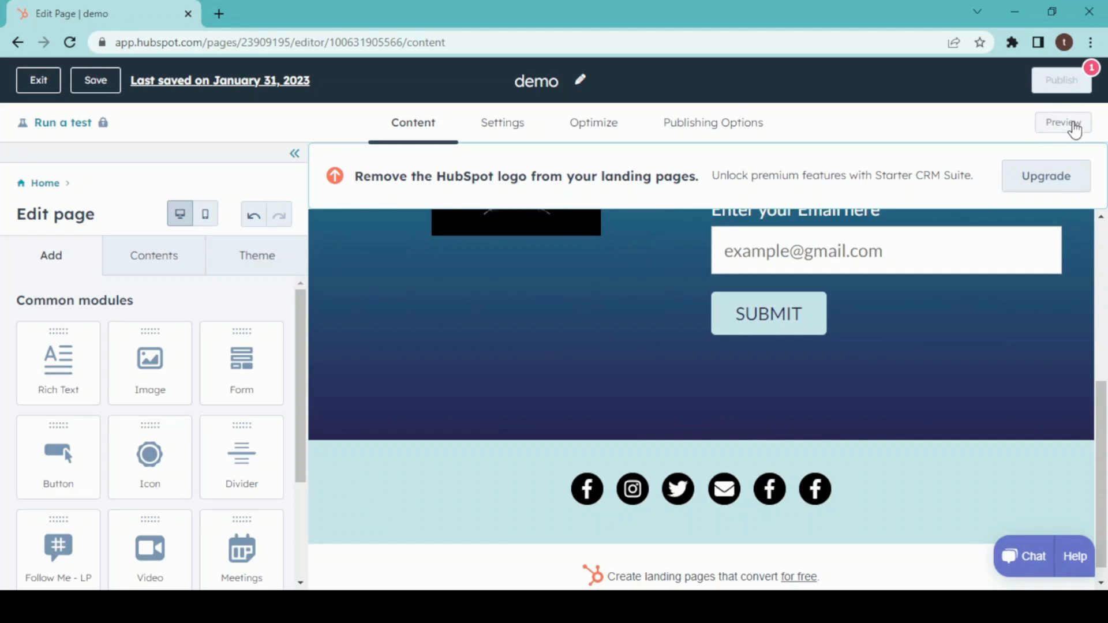
left_click(1061, 80)
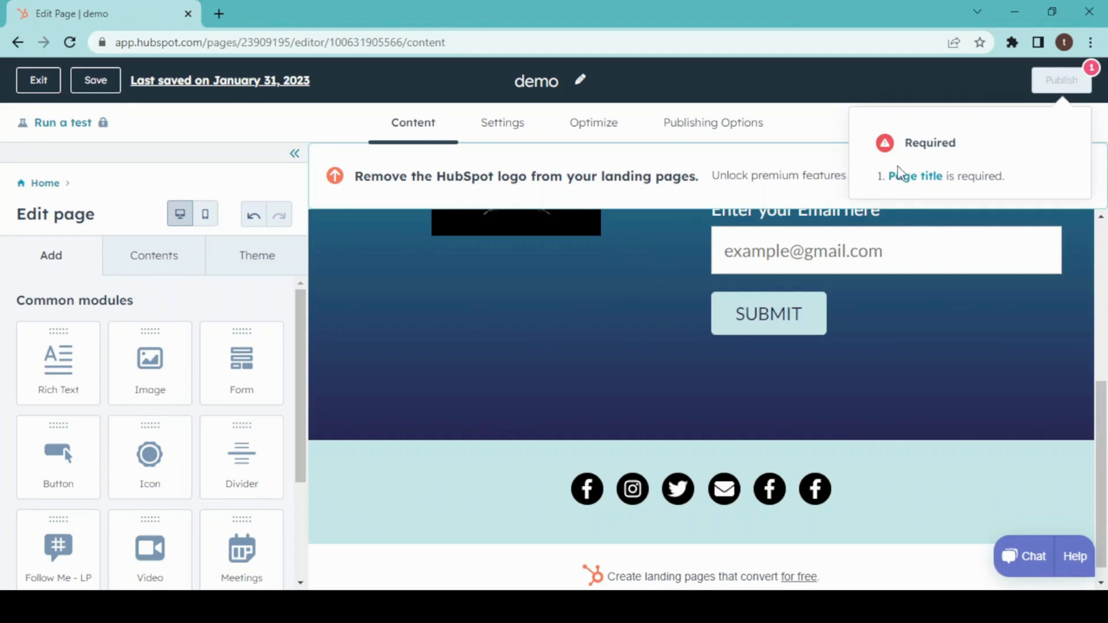
mouse_move(910, 181)
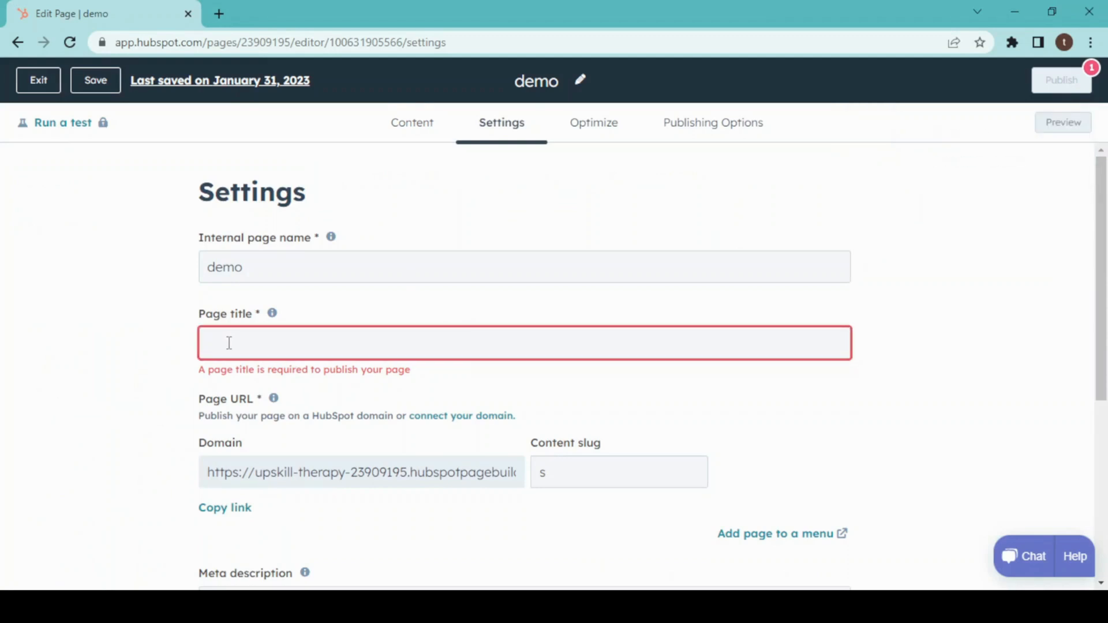
Set the page title to 'sign up form' and copy its public link.
type("sign up")
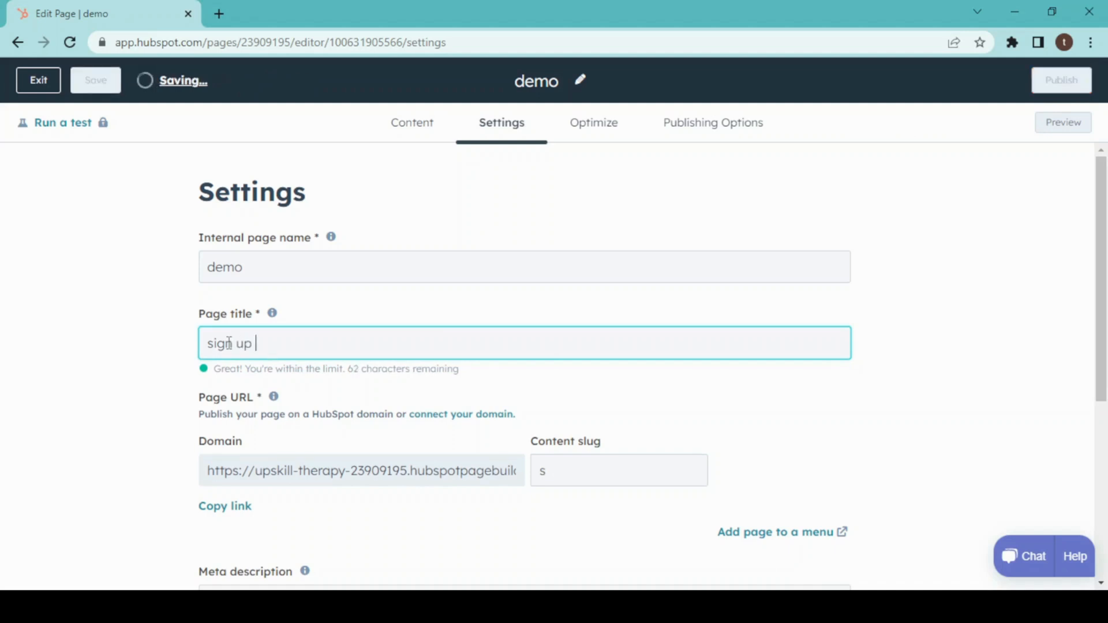
type("form")
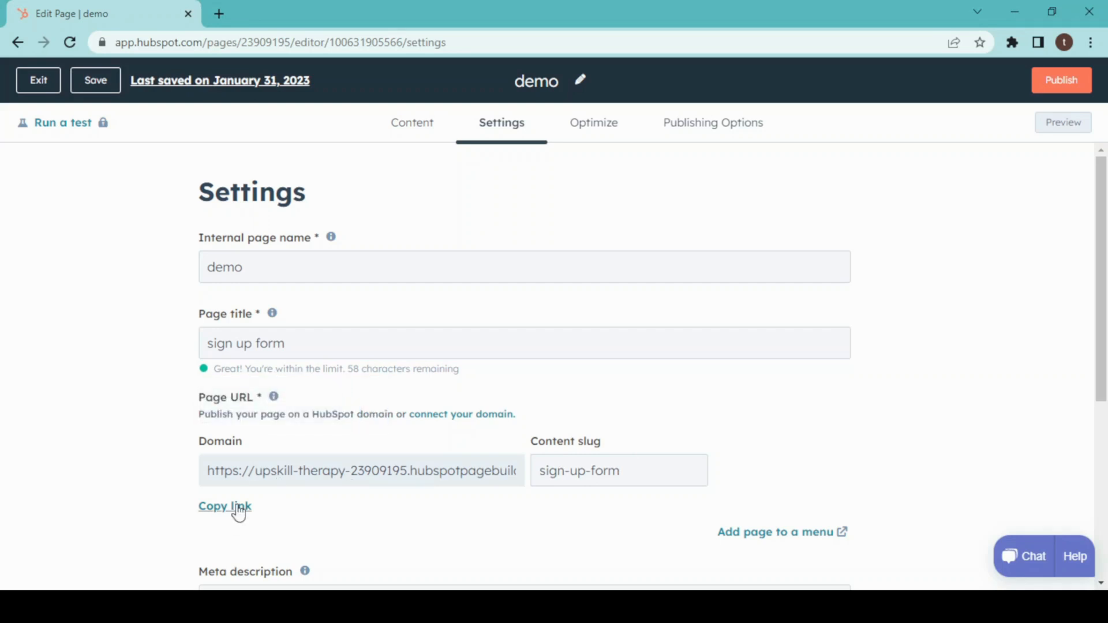
left_click(224, 506)
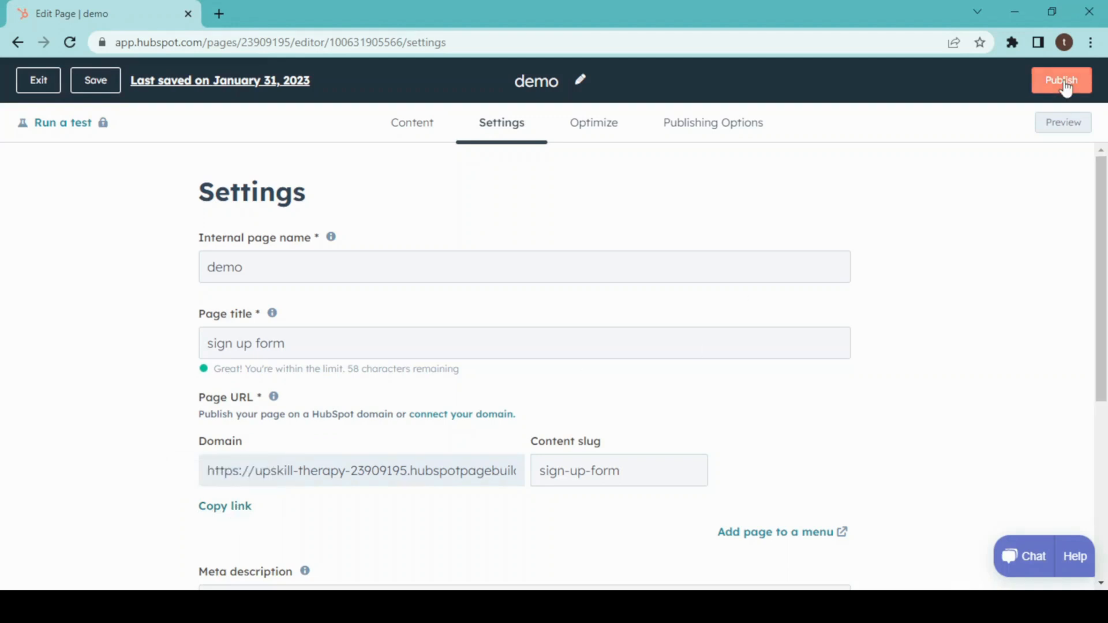
Publish the landing page live with Publish now.
left_click(1062, 79)
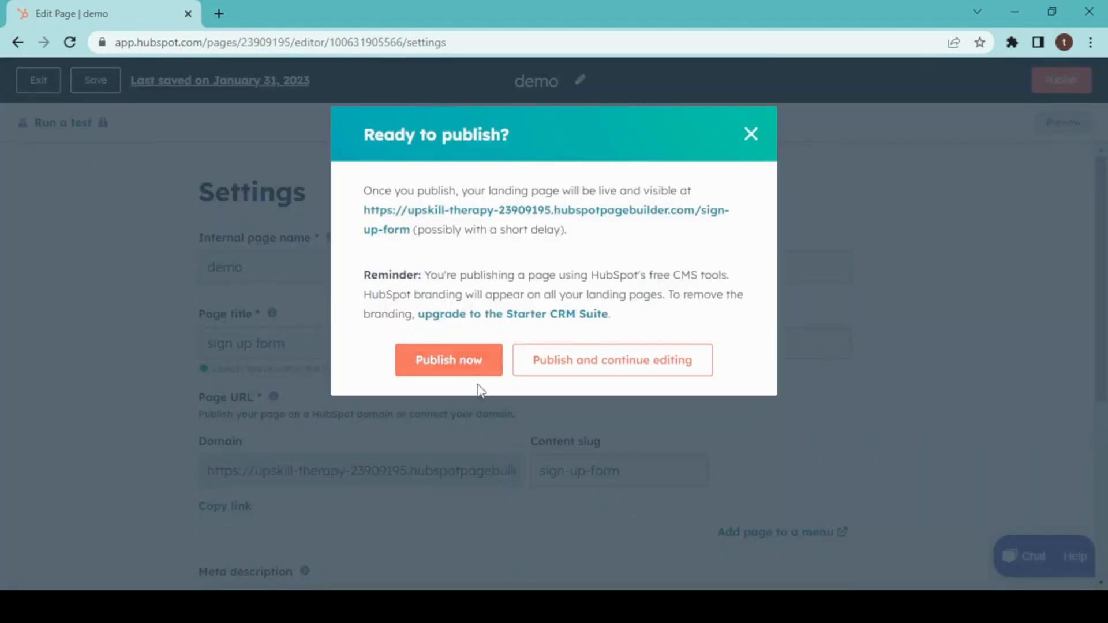
left_click(751, 134)
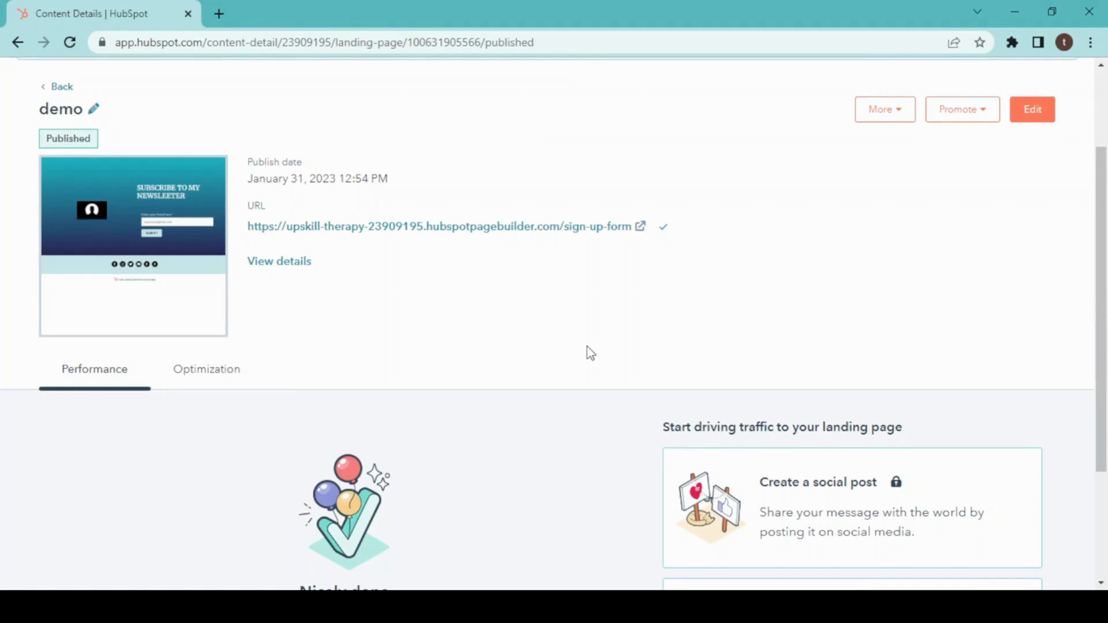
mouse_move(531, 312)
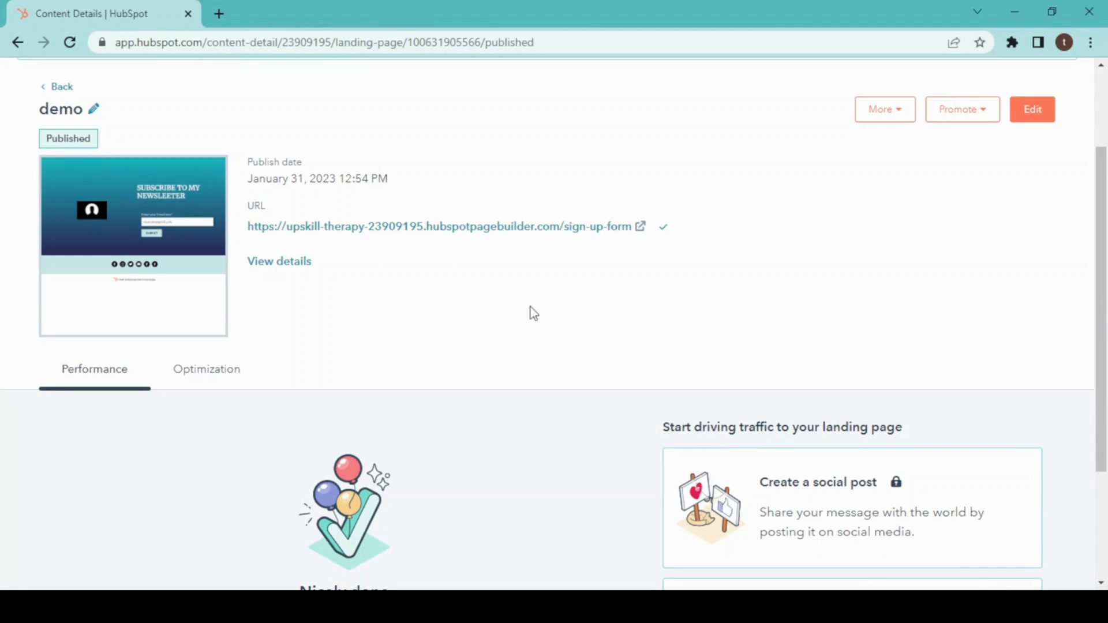
mouse_move(867, 329)
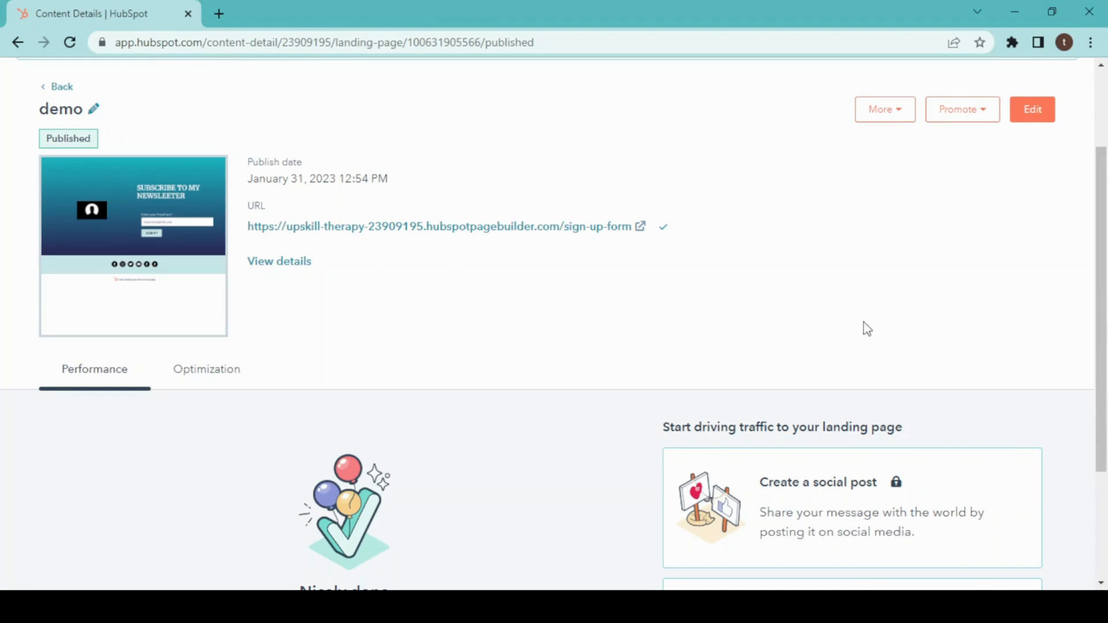
scroll("down", 3)
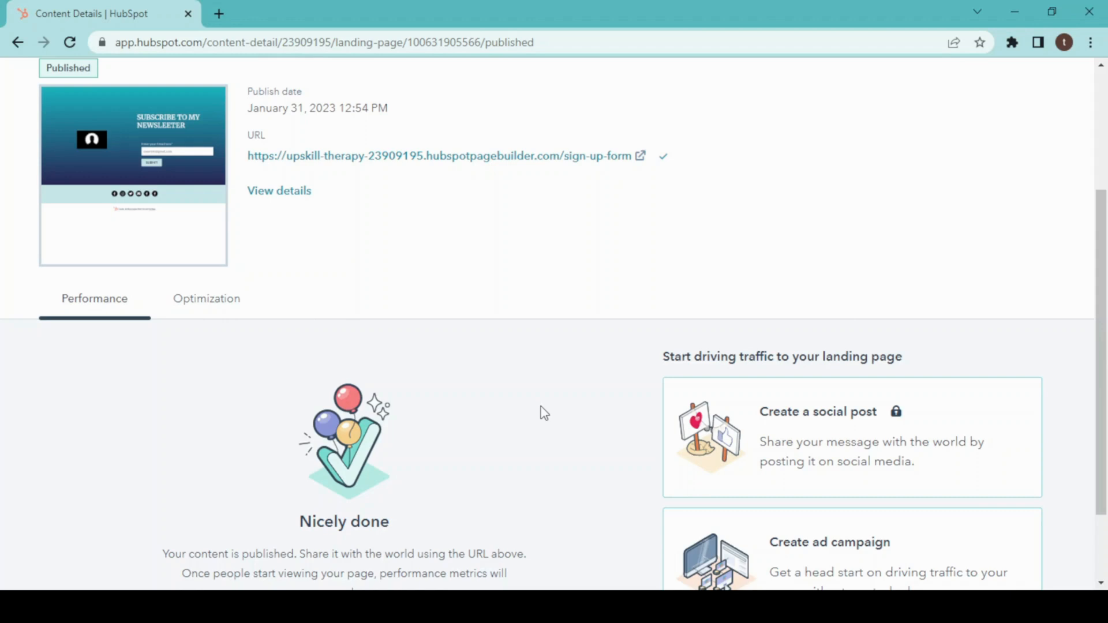
mouse_move(295, 455)
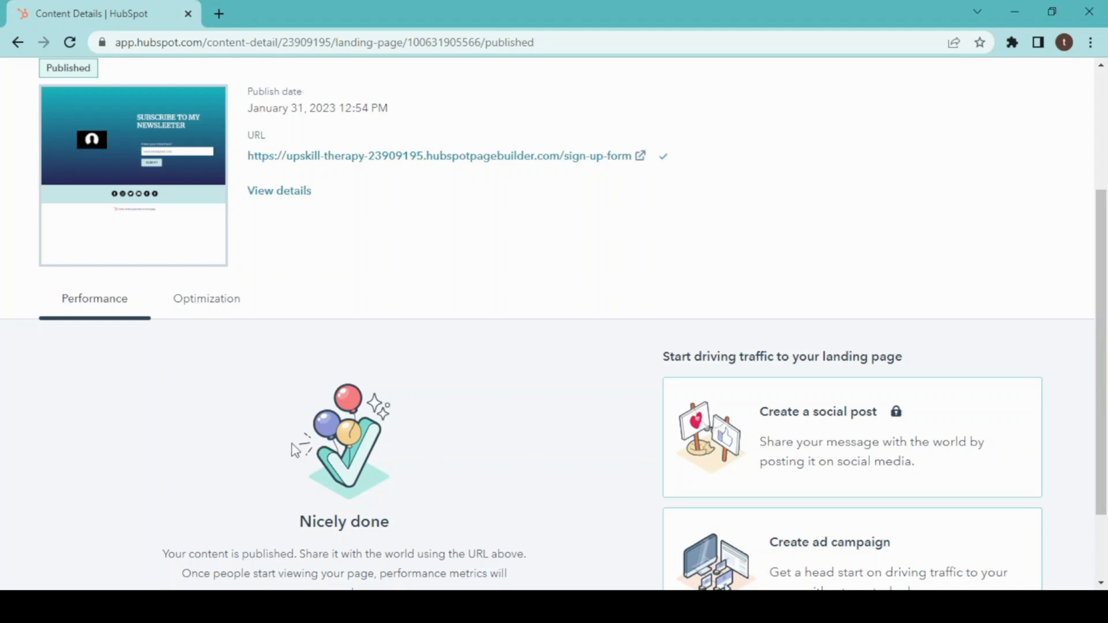